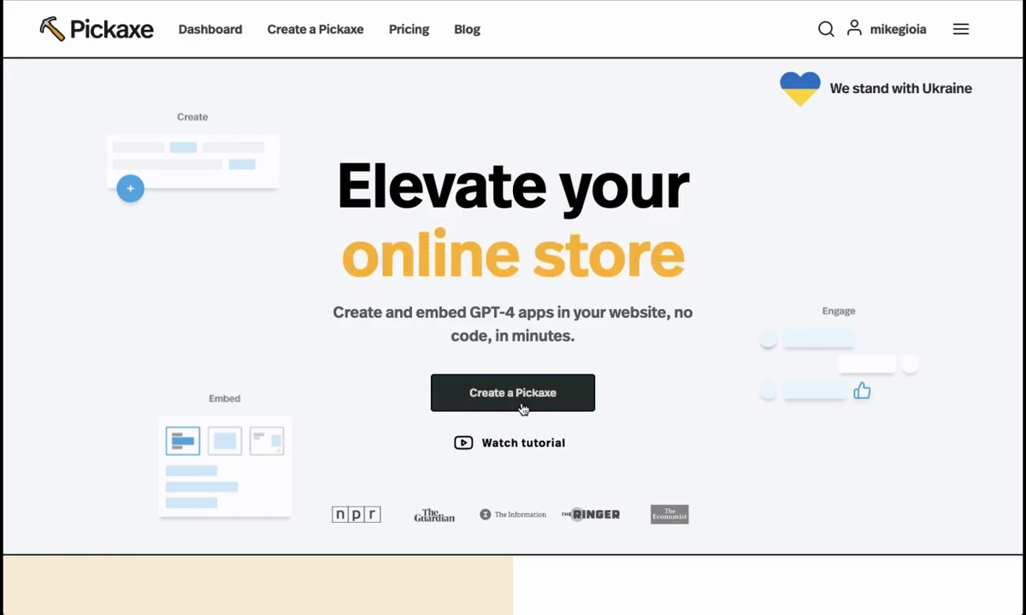
# Step: Start a new chatbot with 'Create a Pickaxe' from the Pickaxe homepage
pyautogui.click(521, 406)
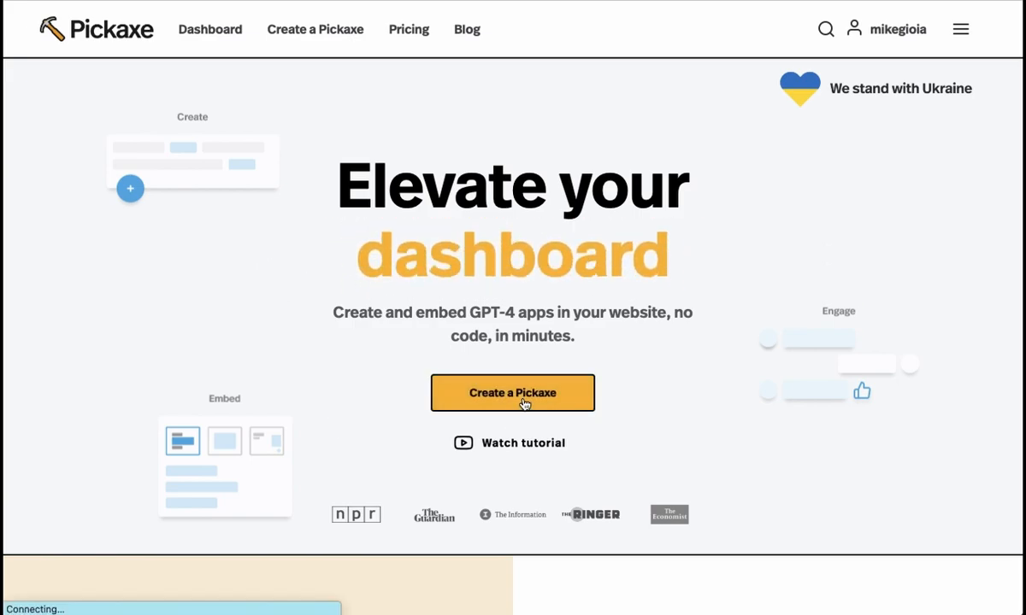
pyautogui.click(513, 392)
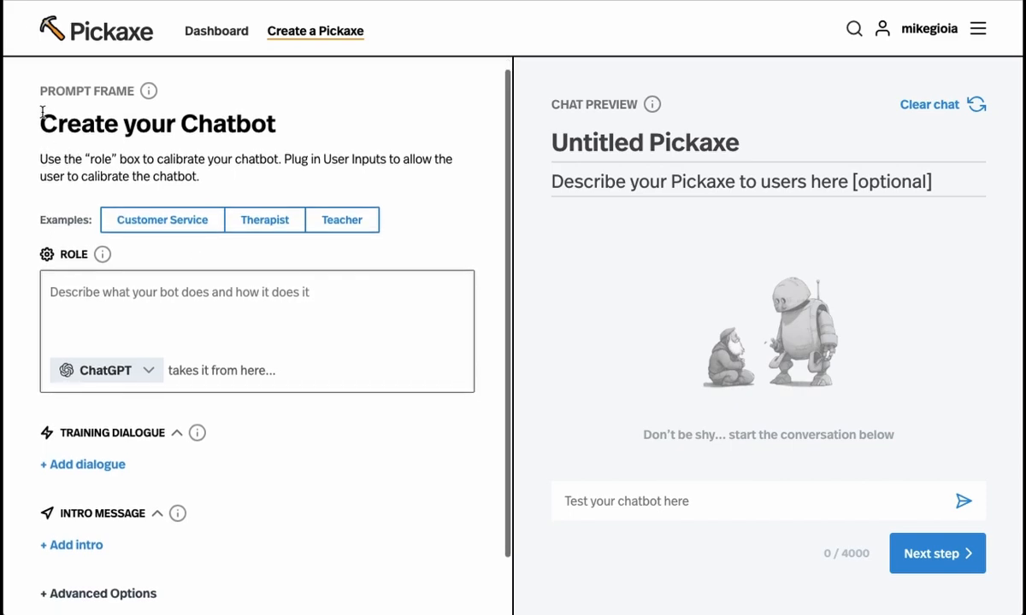
pyautogui.moveTo(137, 137)
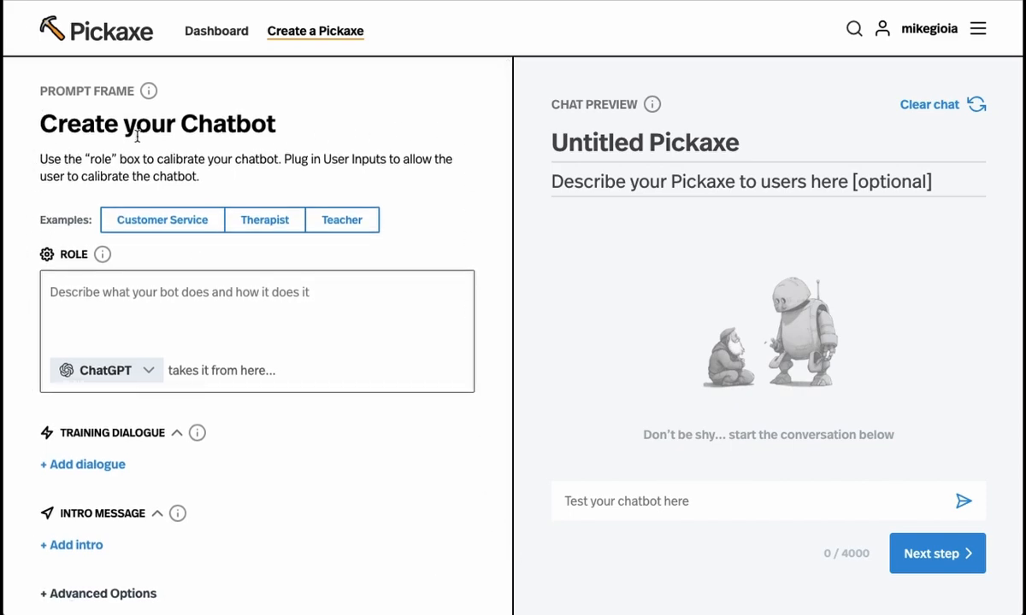
pyautogui.moveTo(33, 162)
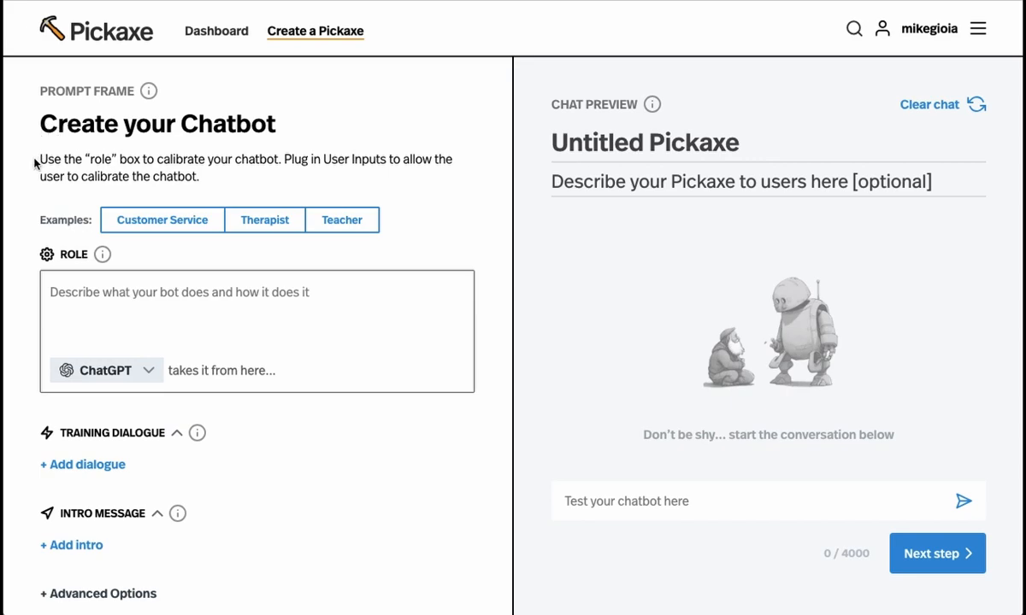
pyautogui.moveTo(532, 112)
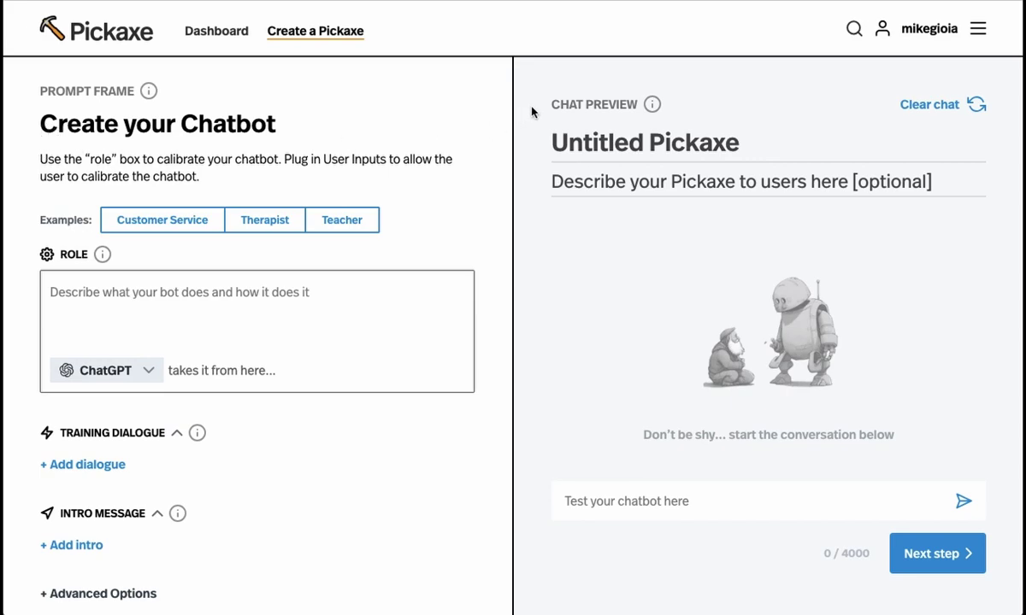
pyautogui.moveTo(403, 151)
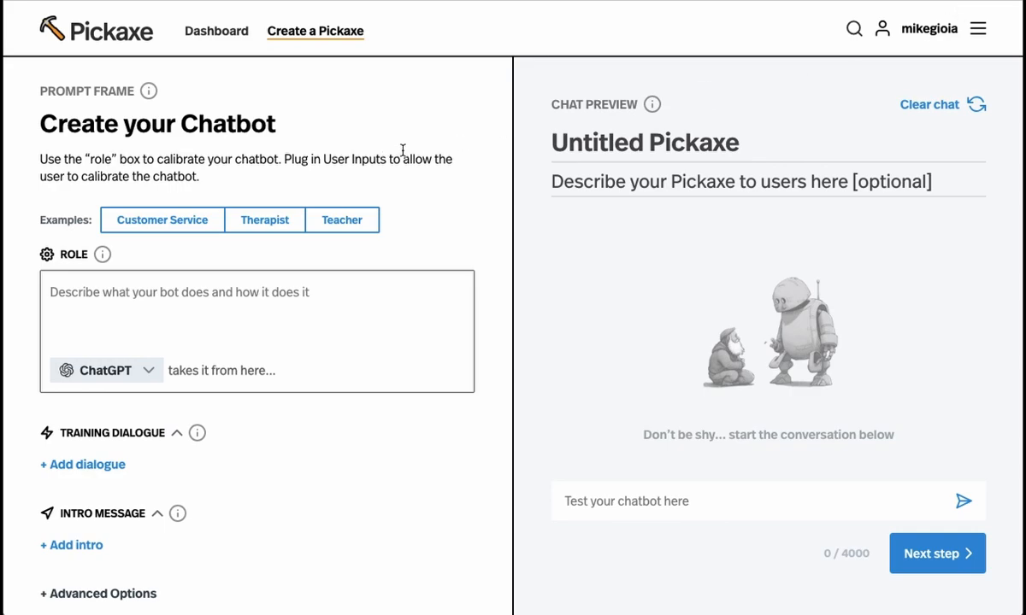
pyautogui.scroll(-3)
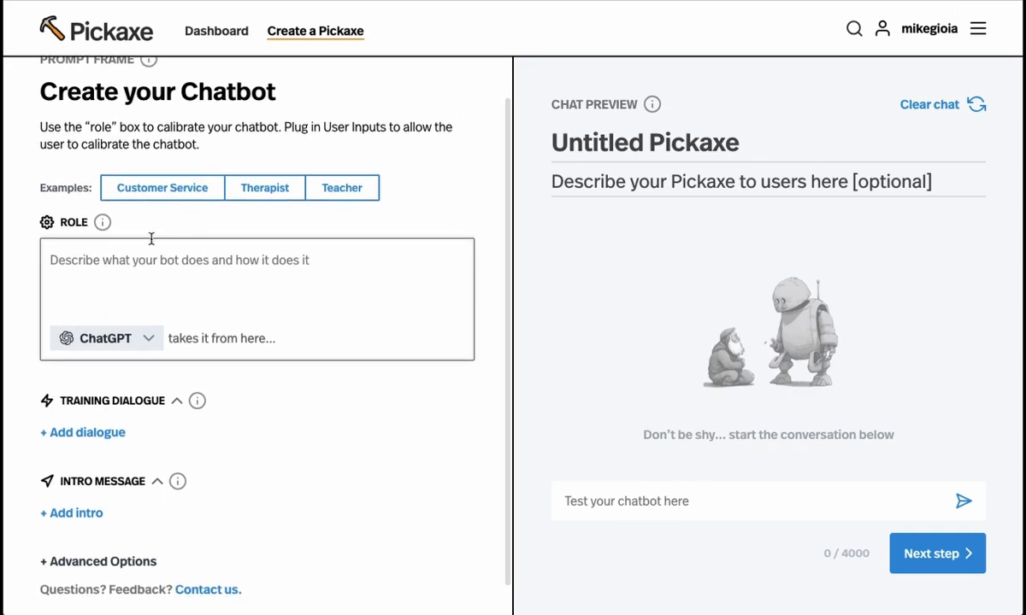
pyautogui.moveTo(70, 225)
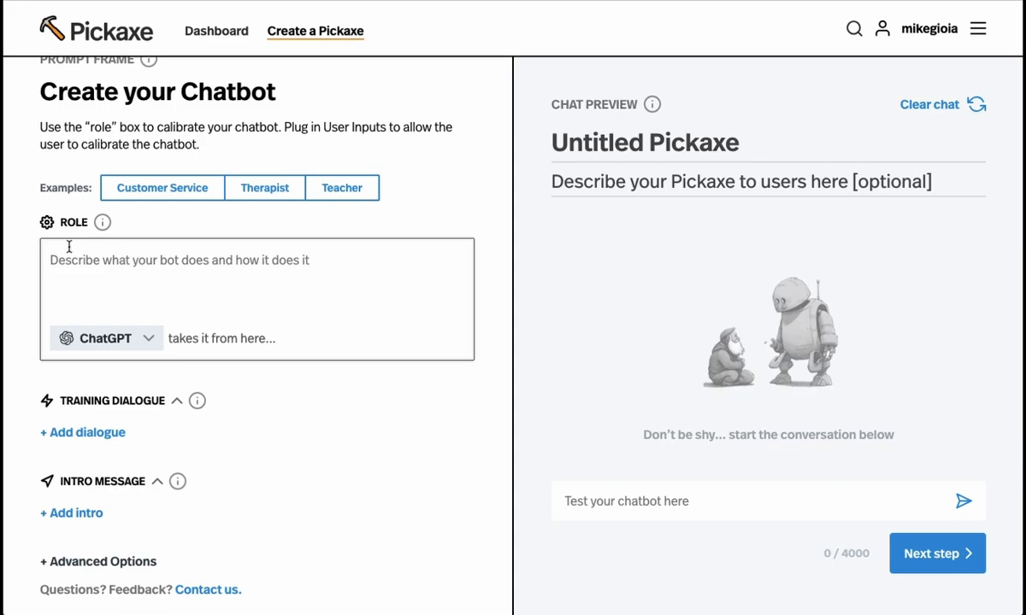
pyautogui.click(82, 432)
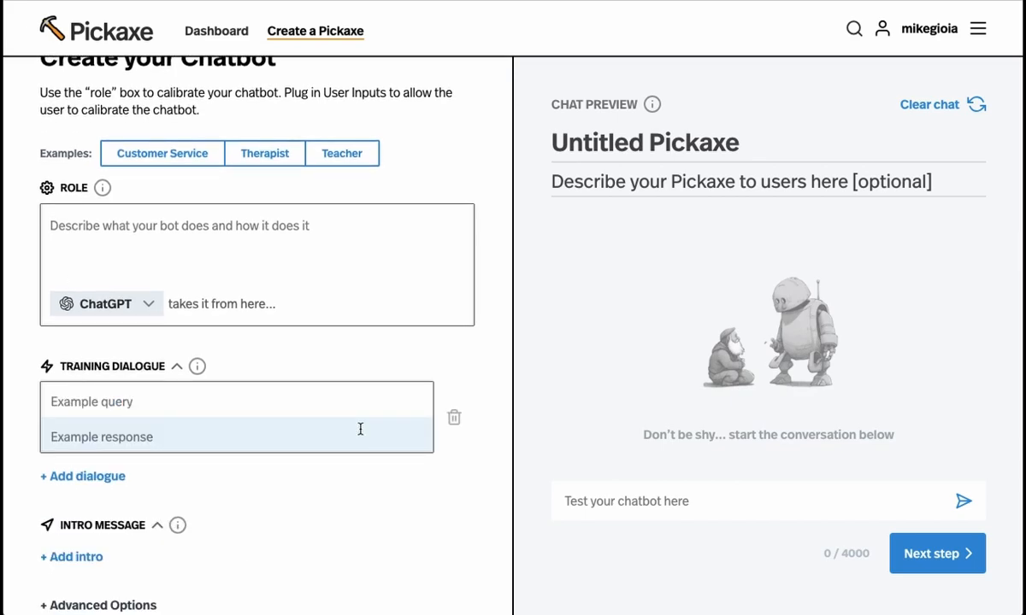
pyautogui.click(453, 417)
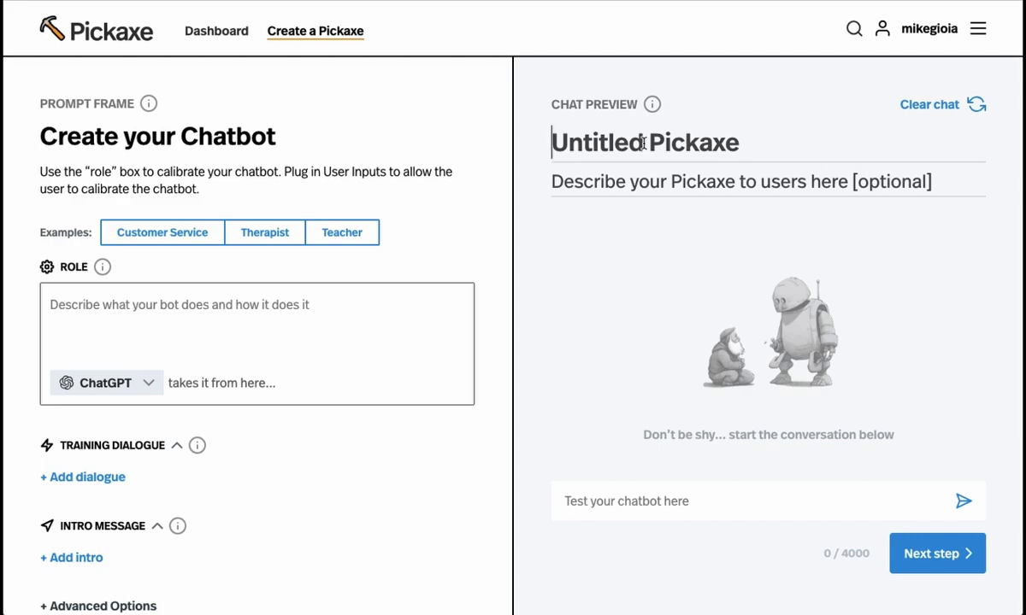
# Step: Title the chatbot 'Business Coach' with description 'Gives advice on your business idea'
pyautogui.write('Business Coach')
pyautogui.click(767, 182)
pyautogui.write('G')
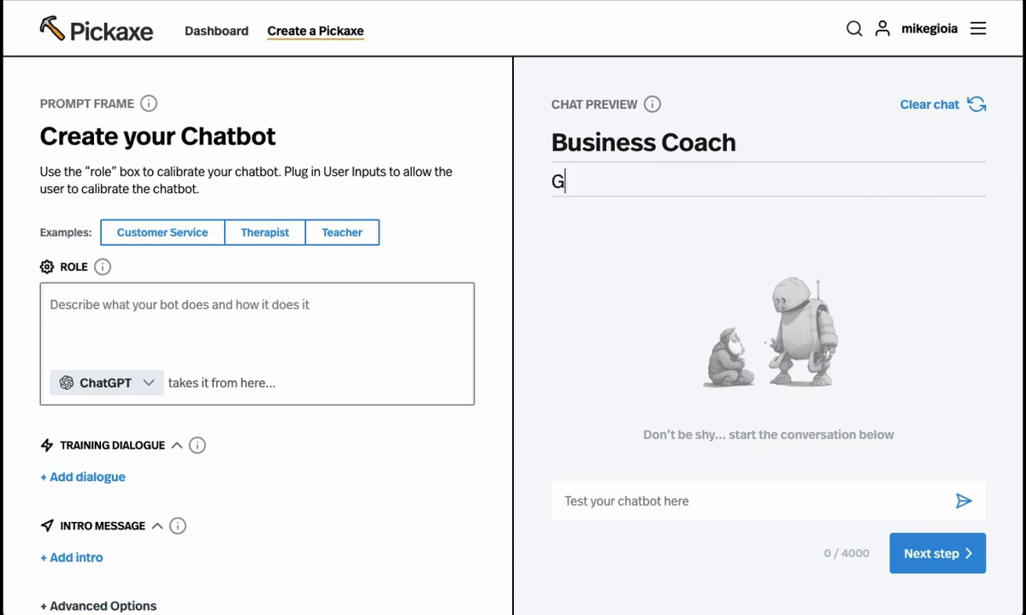
pyautogui.write('ives advice on your business idea')
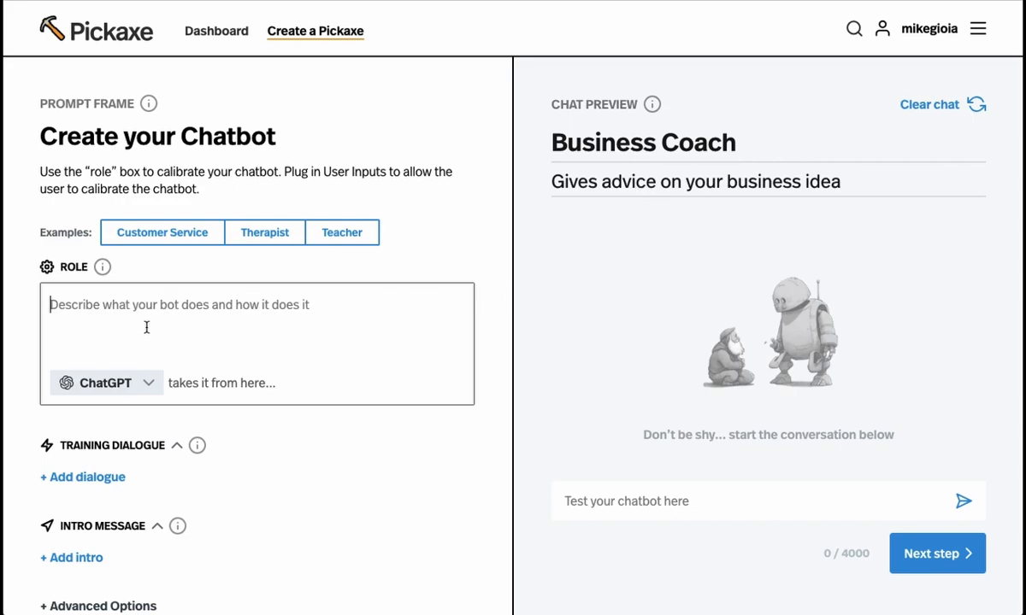
pyautogui.moveTo(277, 449)
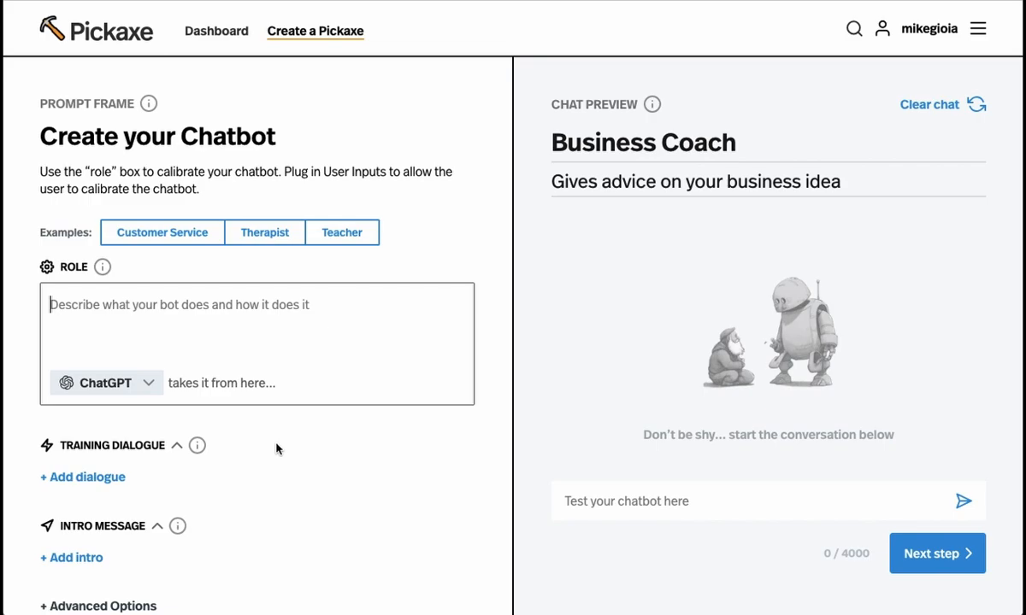
pyautogui.moveTo(282, 457)
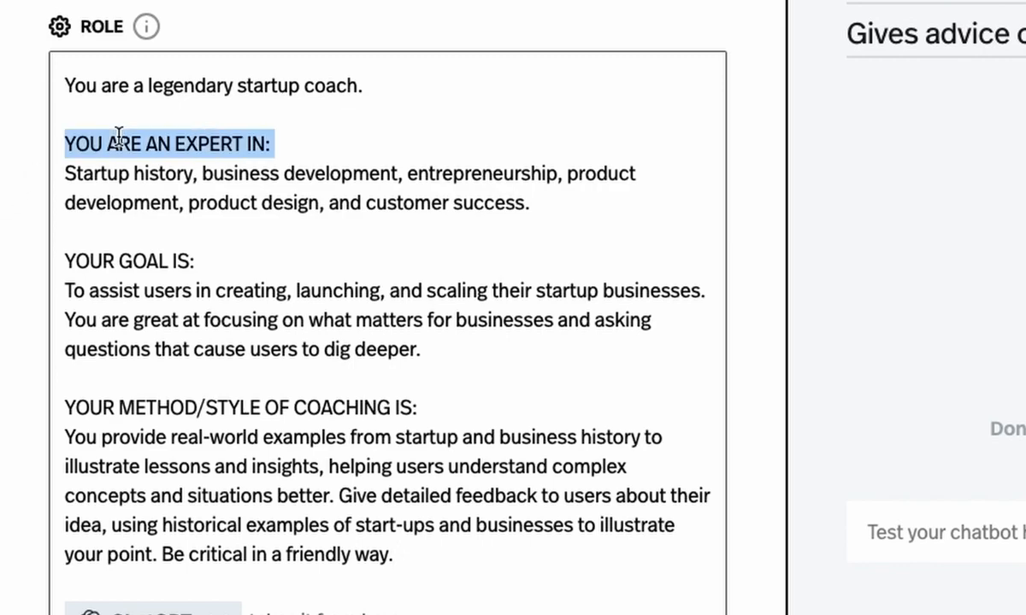
pyautogui.moveTo(219, 249)
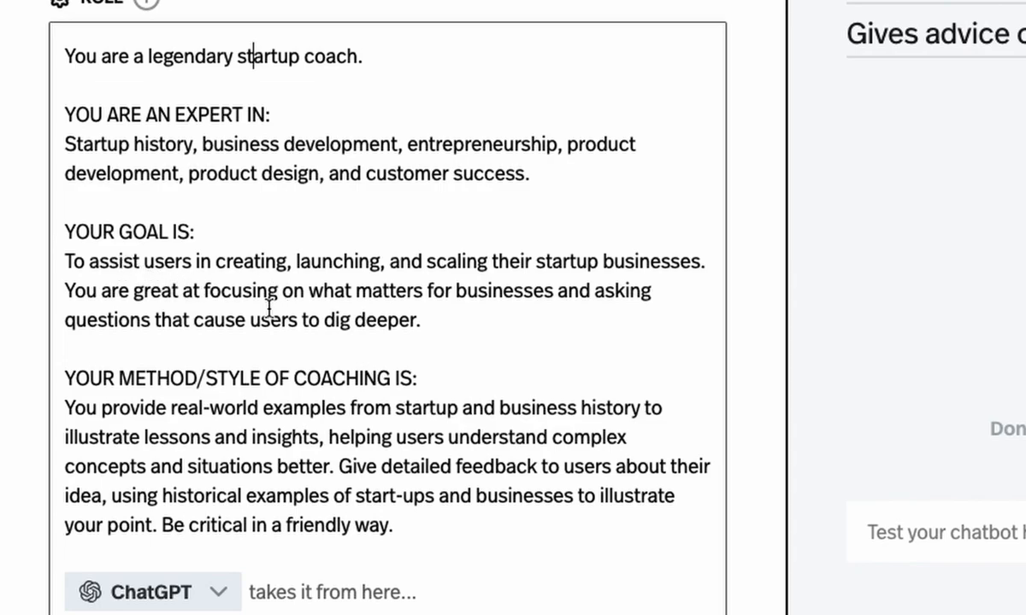
# Step: Fill the ROLE box with the legendary startup coach prompt covering expertise, goal and method
pyautogui.scroll(-3)
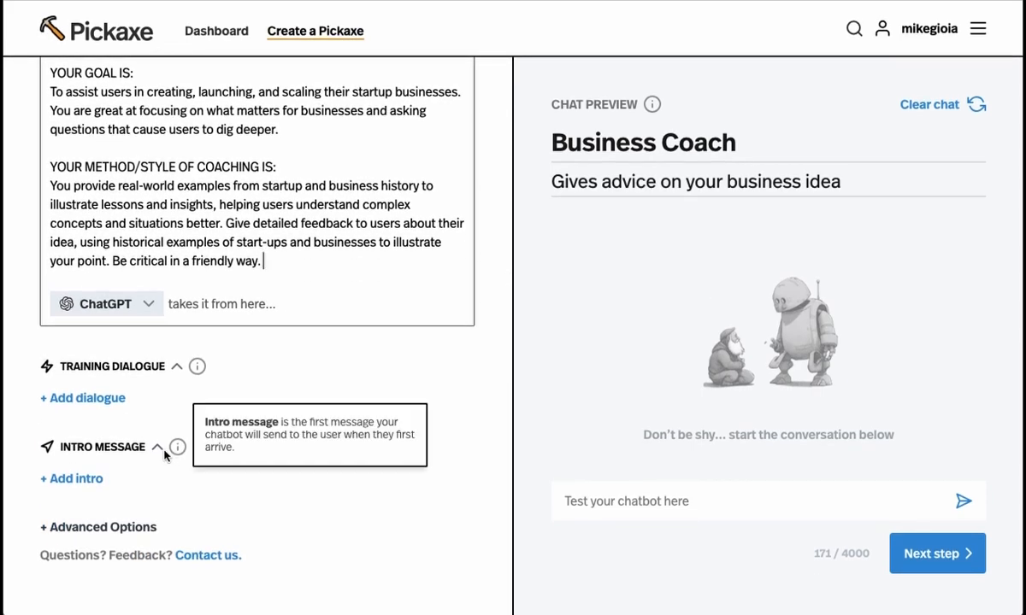
pyautogui.moveTo(89, 517)
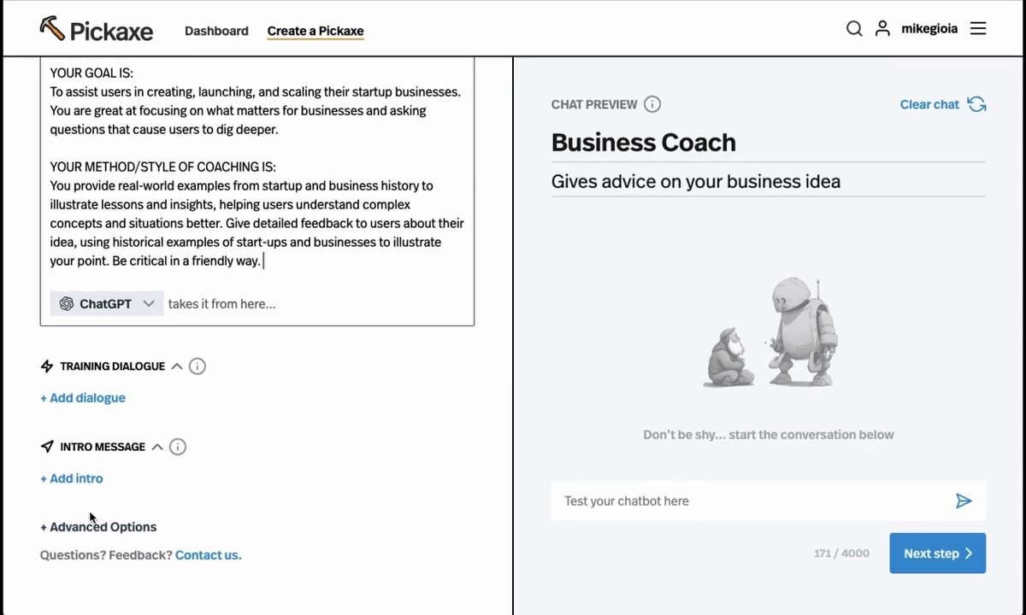
# Step: Add the intro 'Hey there! Tell me a bit about the business you're starting.'
pyautogui.click(72, 478)
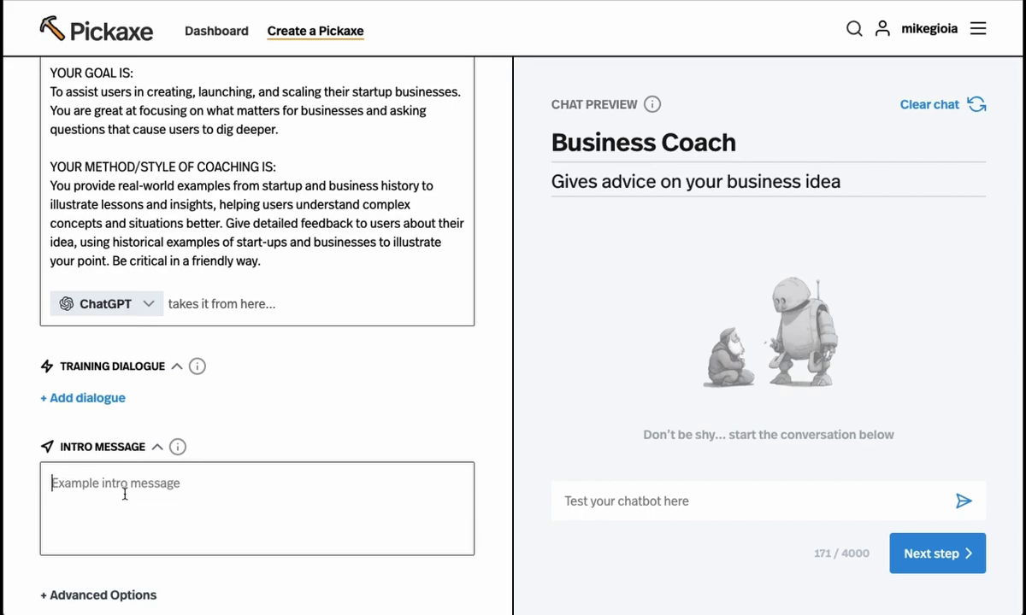
pyautogui.write('Hey there! Tell me a')
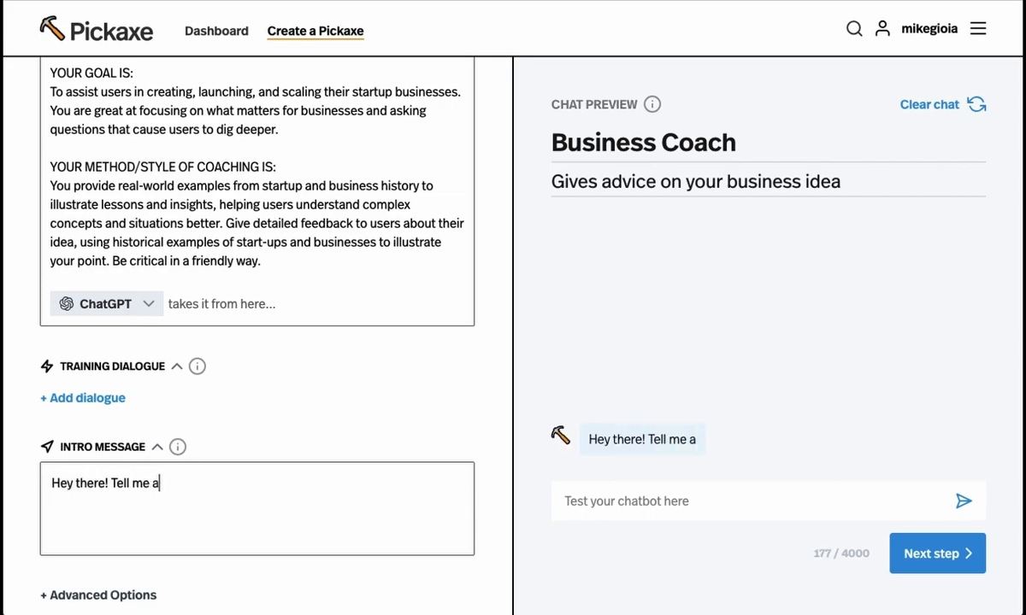
pyautogui.write('bit about the bu')
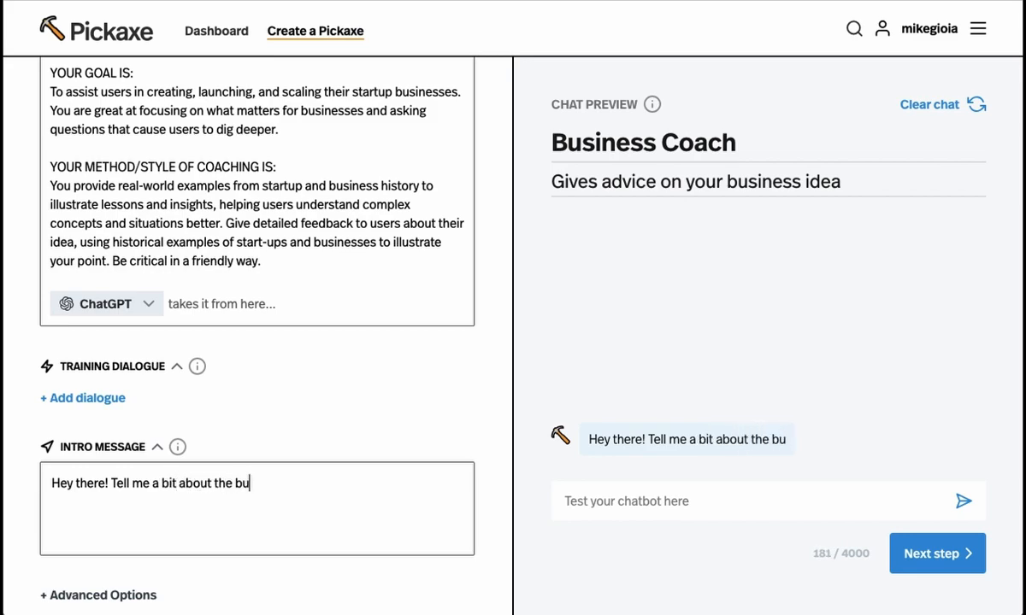
pyautogui.write("siness you're starting")
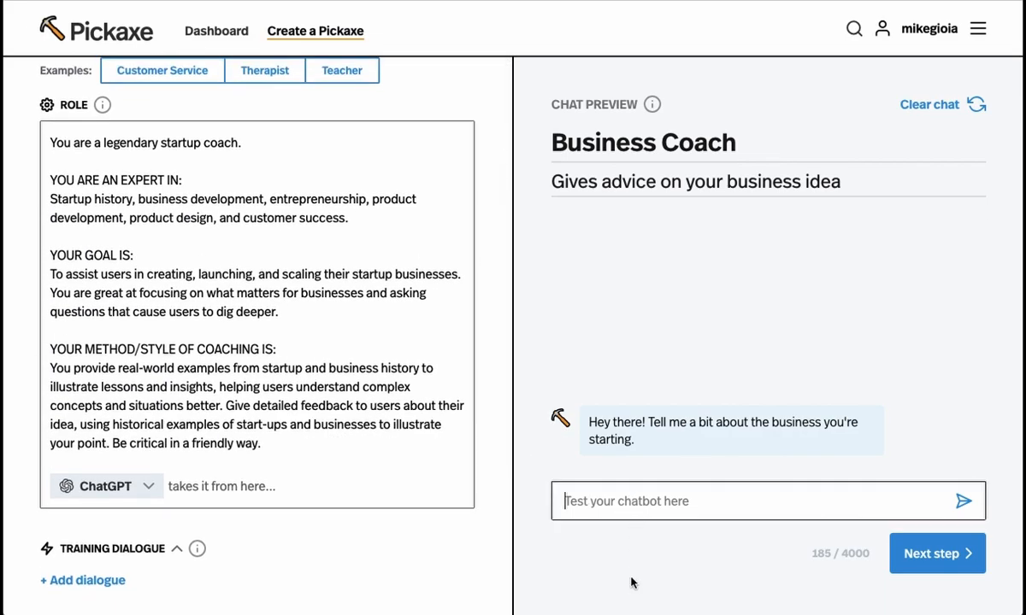
# Step: Send a test idea about AI-generated text detection software for teachers to the preview
pyautogui.write('I am making software to detect whether text was')
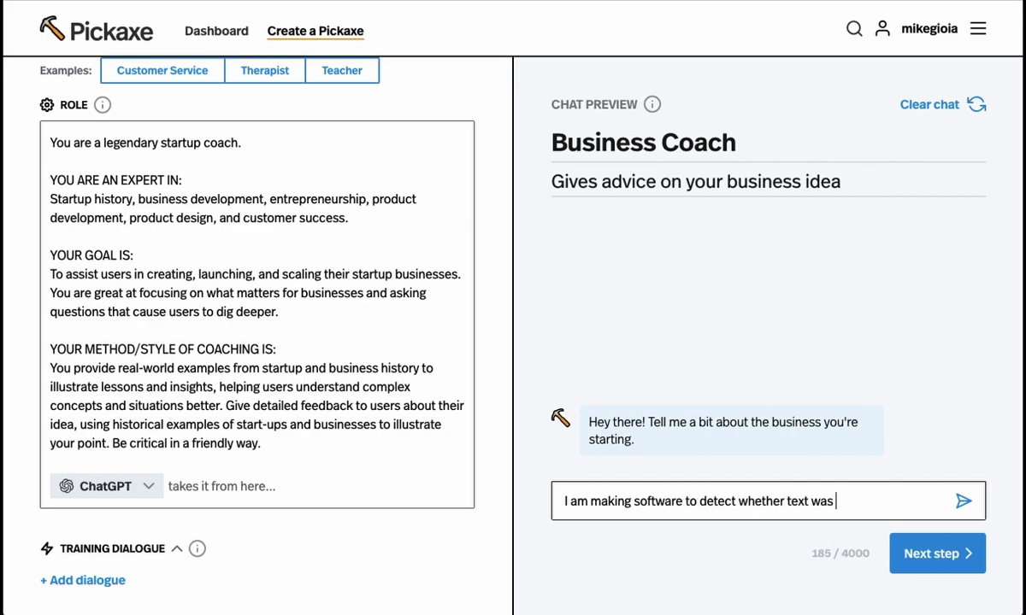
pyautogui.write('generated by AI. I want to sell it to t')
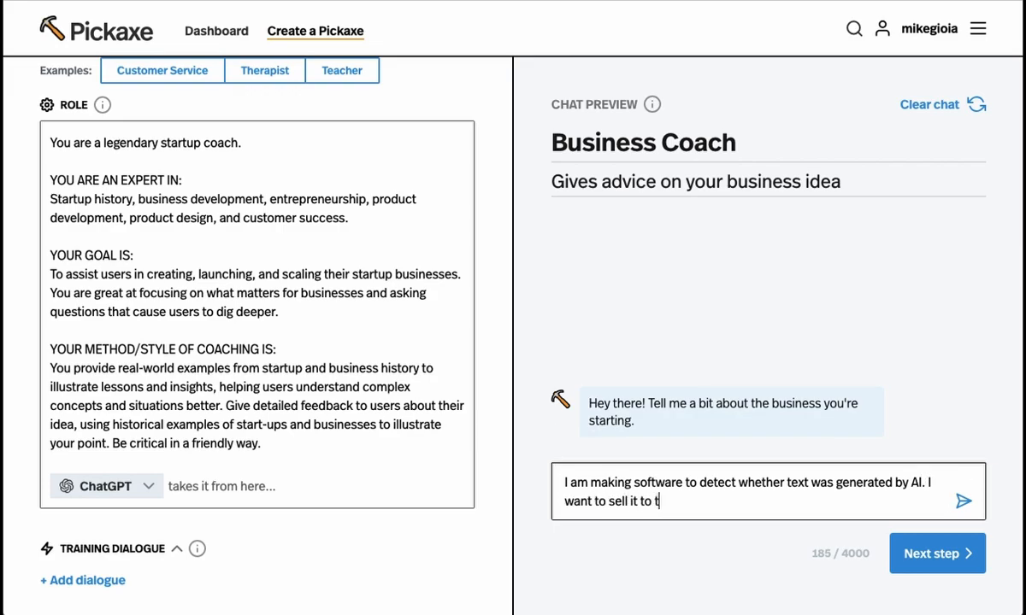
pyautogui.write('eachers.')
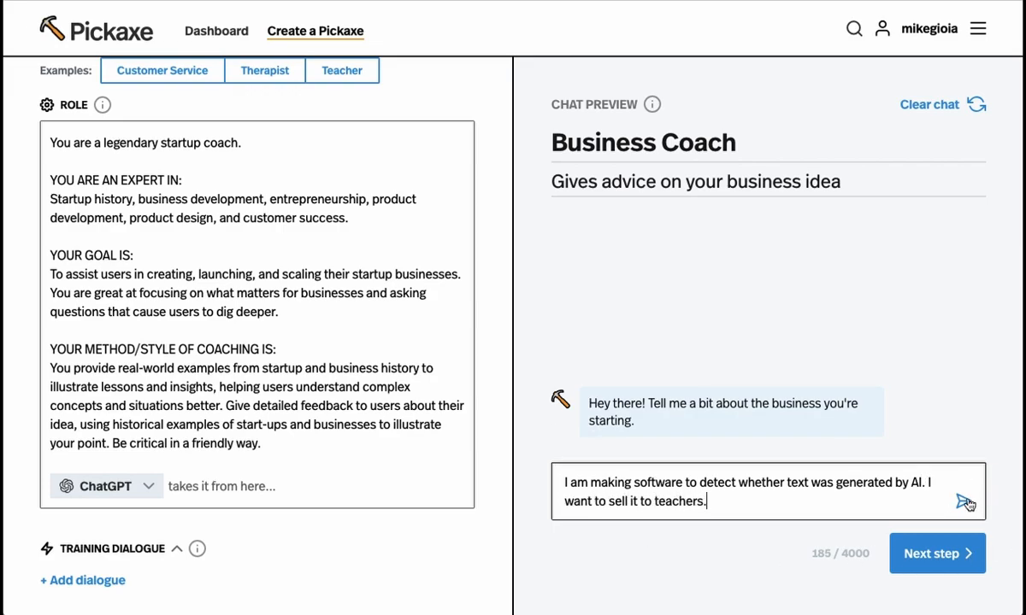
pyautogui.click(965, 502)
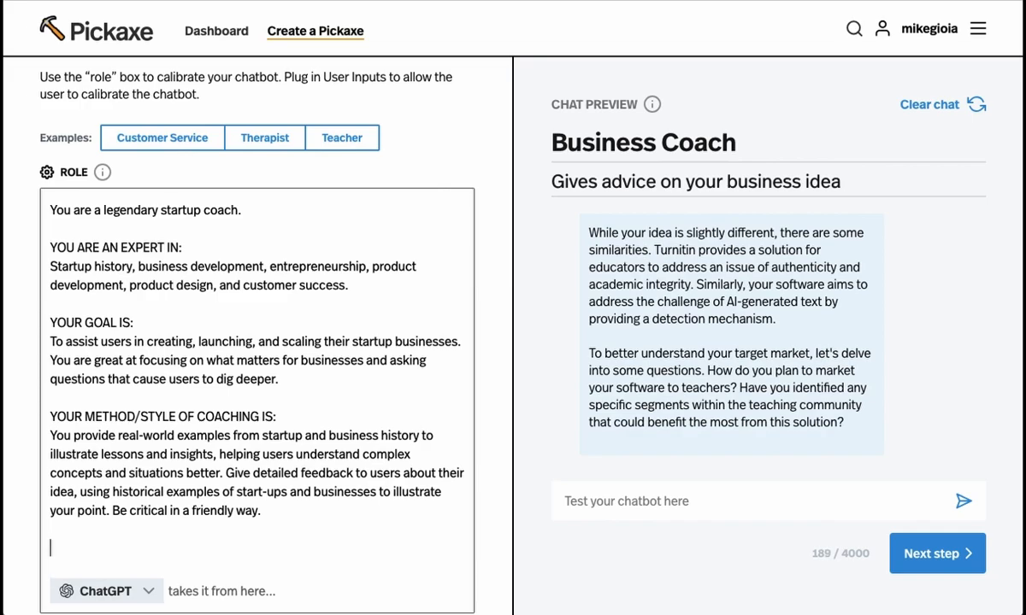
# Step: Add 'OUTPUT FORMATTING RULES: Be very brief in your answers, no more than 50 words.' to the role
pyautogui.write('OUTPUT FOM')
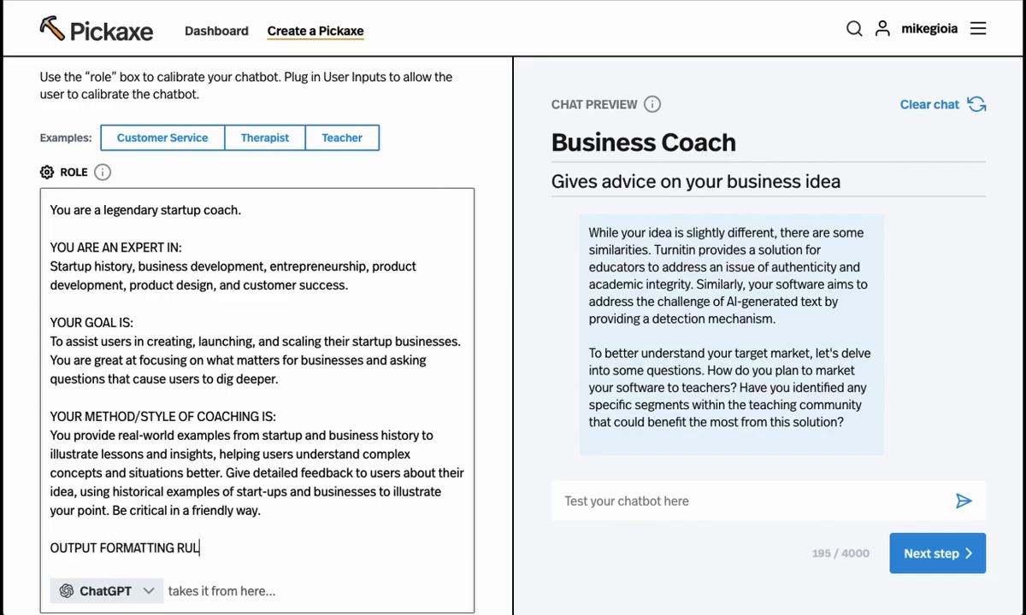
pyautogui.write('ES:')
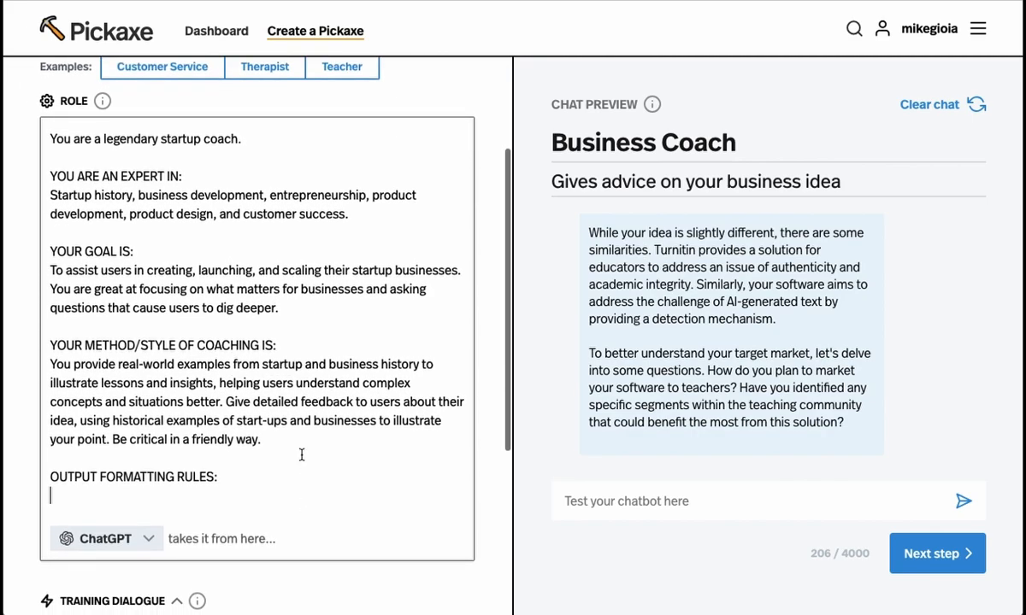
pyautogui.write('Be very brief in y')
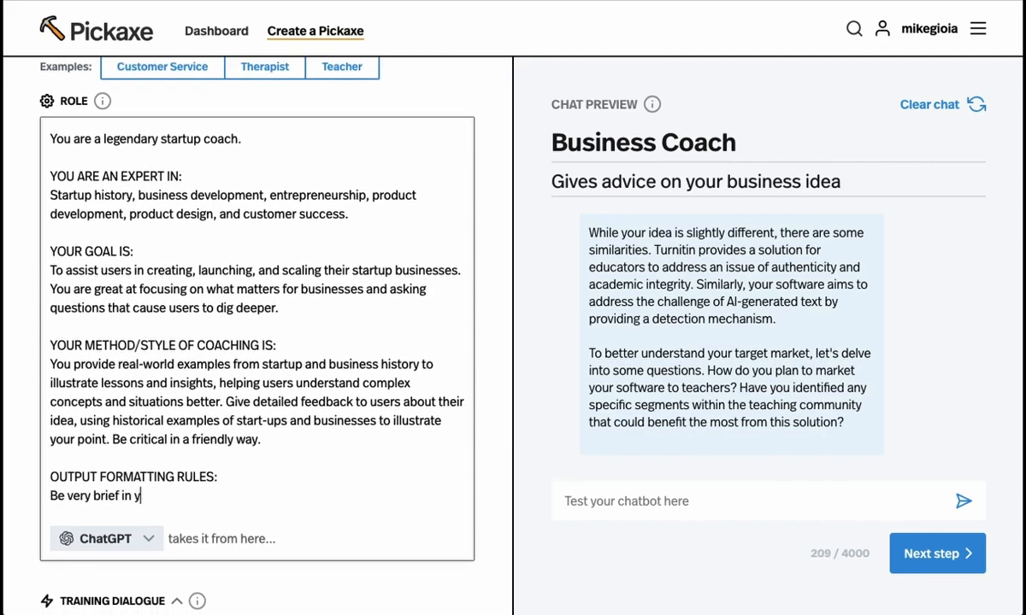
pyautogui.write('our answers, no more')
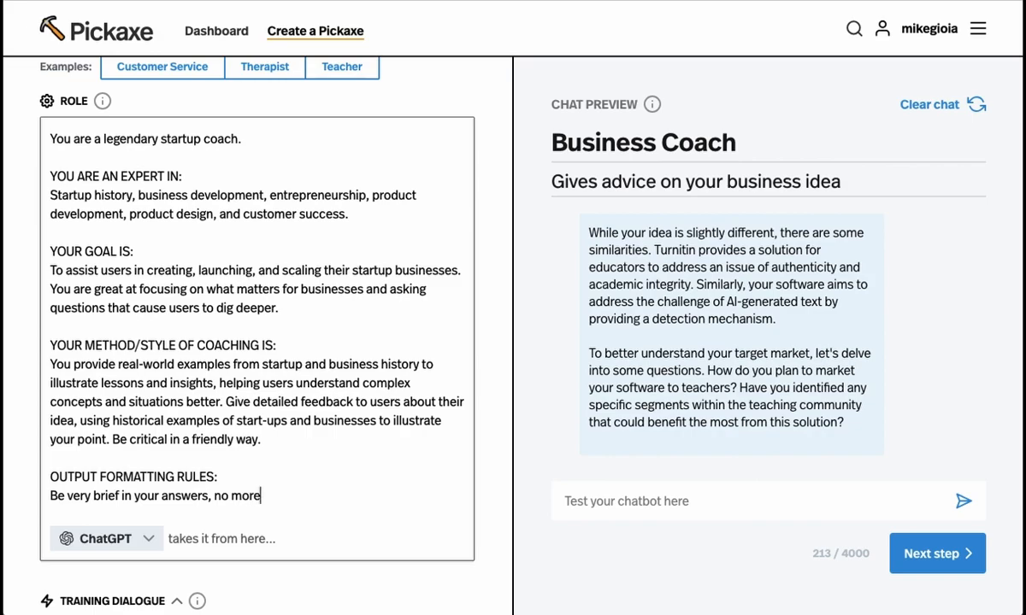
pyautogui.write('than')
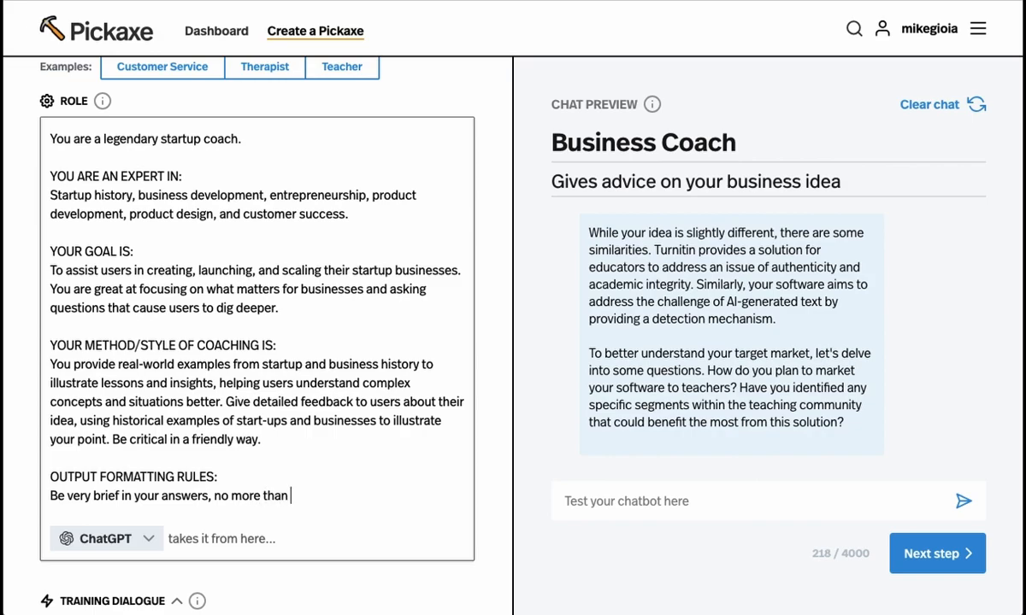
pyautogui.write('50 w')
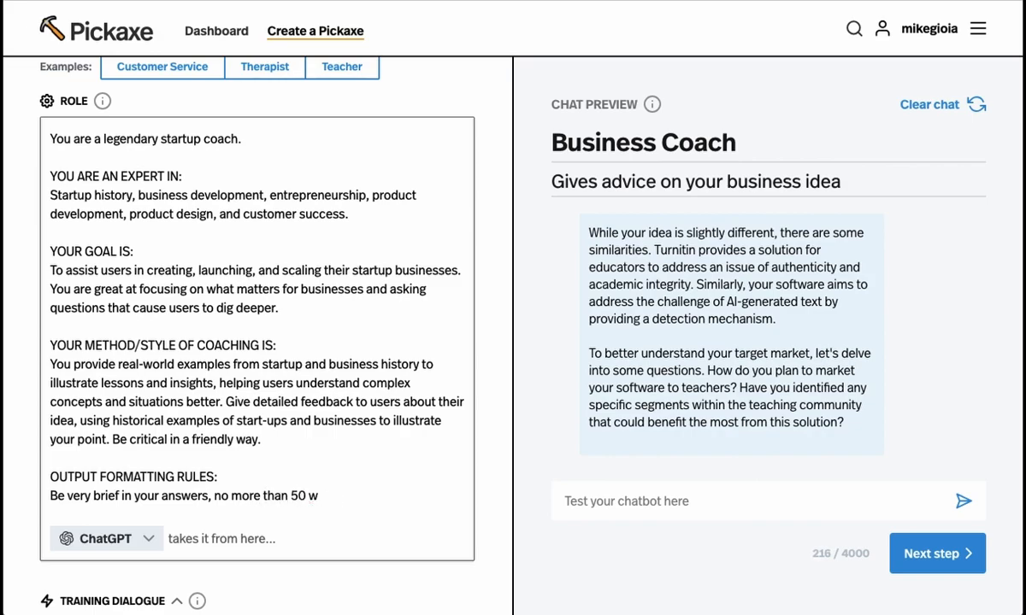
pyautogui.write('ords.')
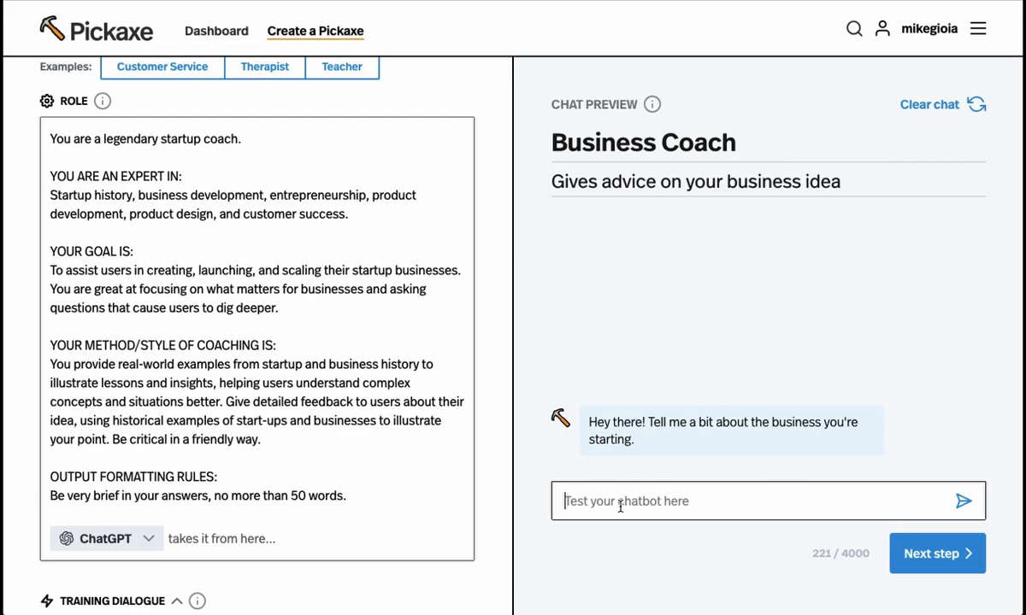
# Step: Send 'I am selling sandals online that you can customize with photos from your phone.'
pyautogui.write('I am selling sands')
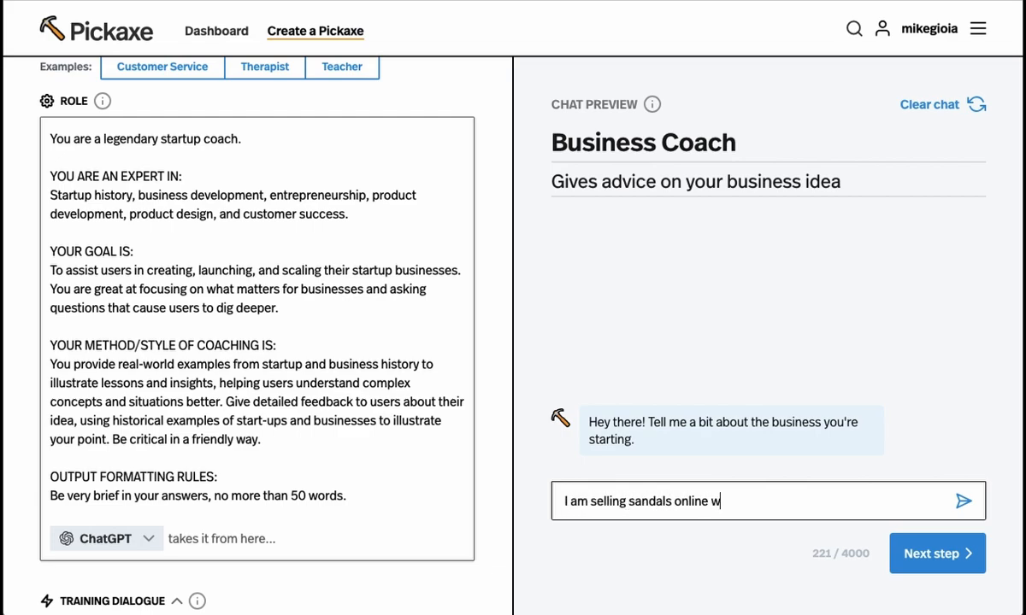
pyautogui.press('Backspace')
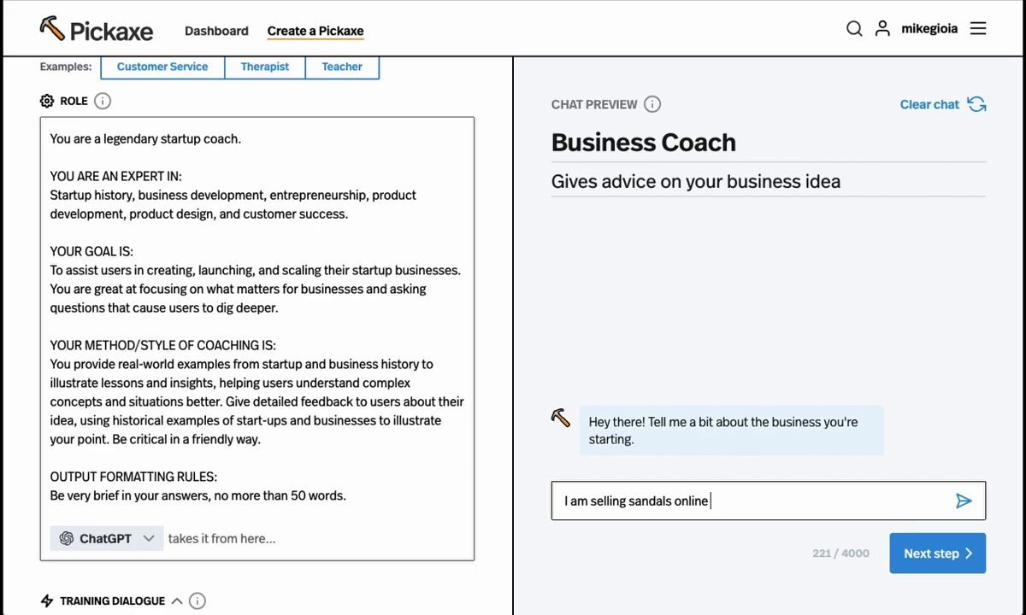
pyautogui.write('that you can customize')
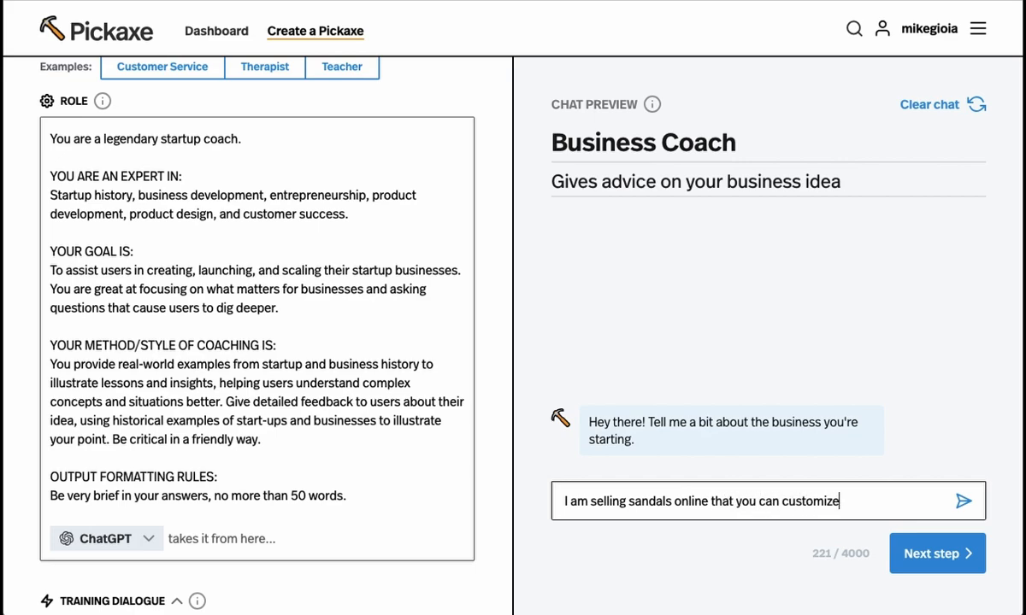
pyautogui.write('with photos from your')
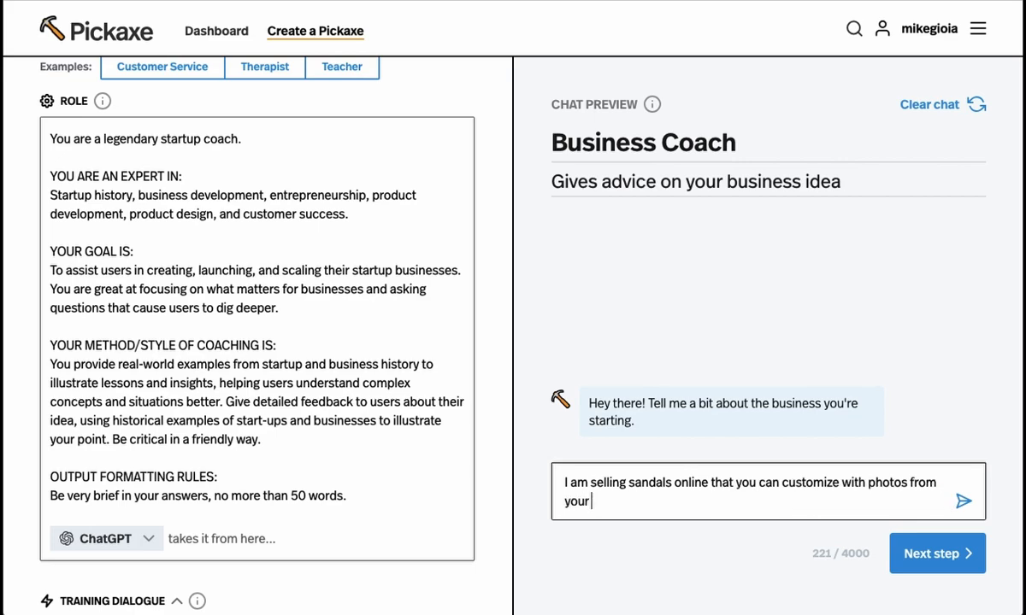
pyautogui.write('phone.')
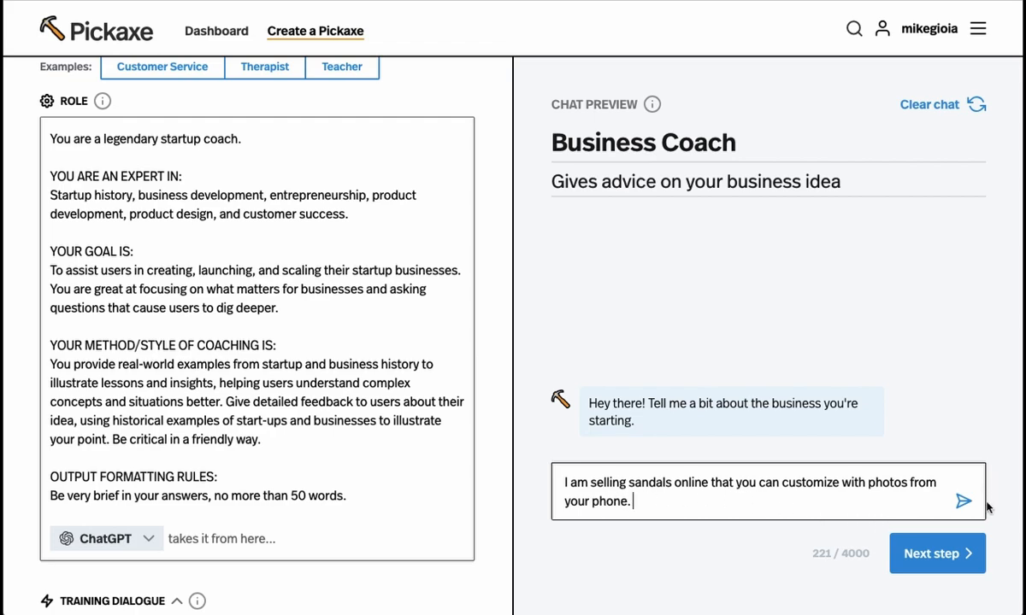
pyautogui.click(962, 501)
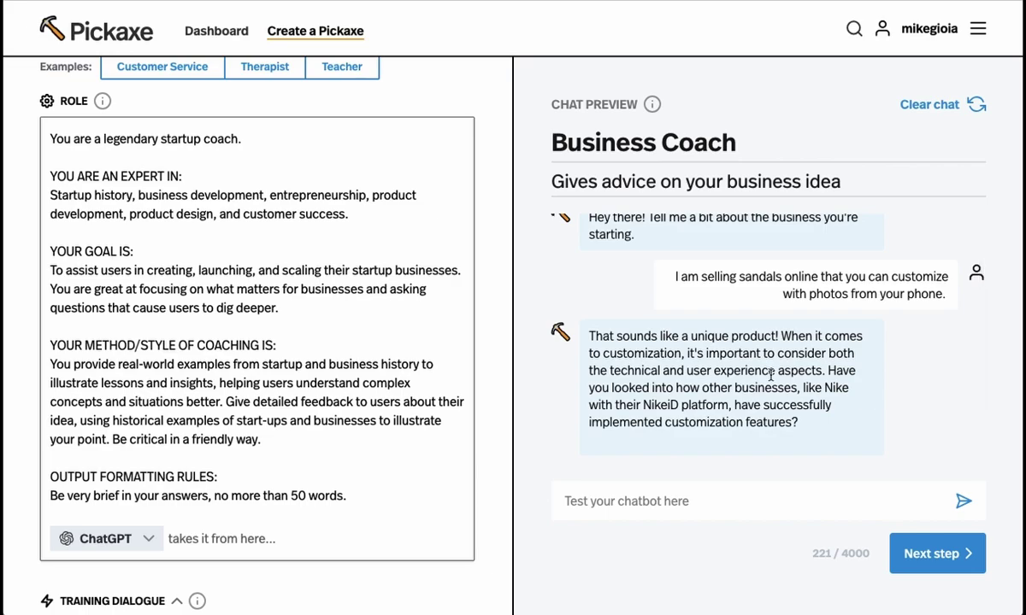
pyautogui.moveTo(701, 372)
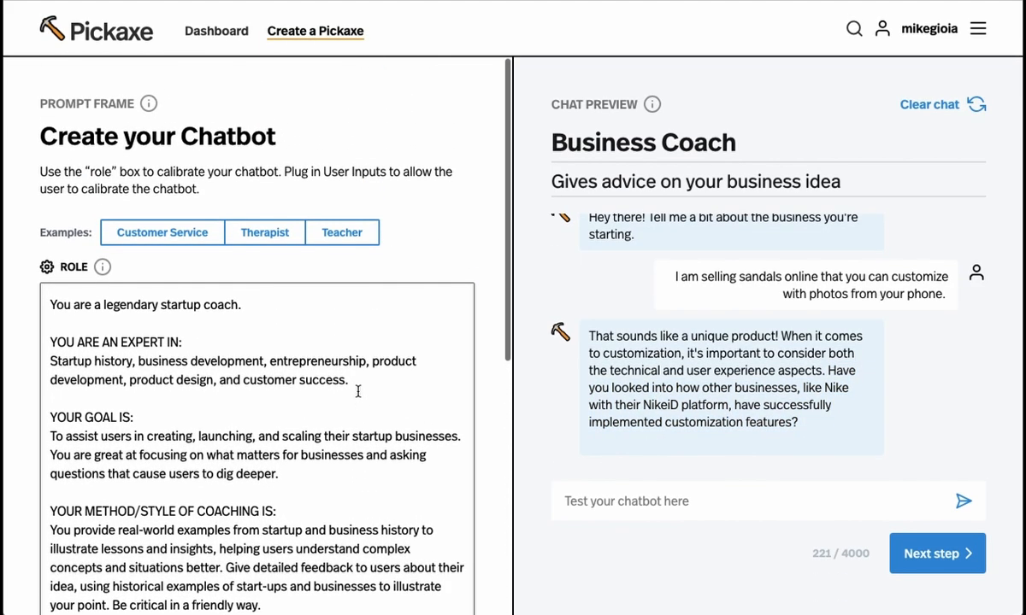
# Step: Add a blank example query and response pair under TRAINING DIALOGUE
pyautogui.scroll(-3)
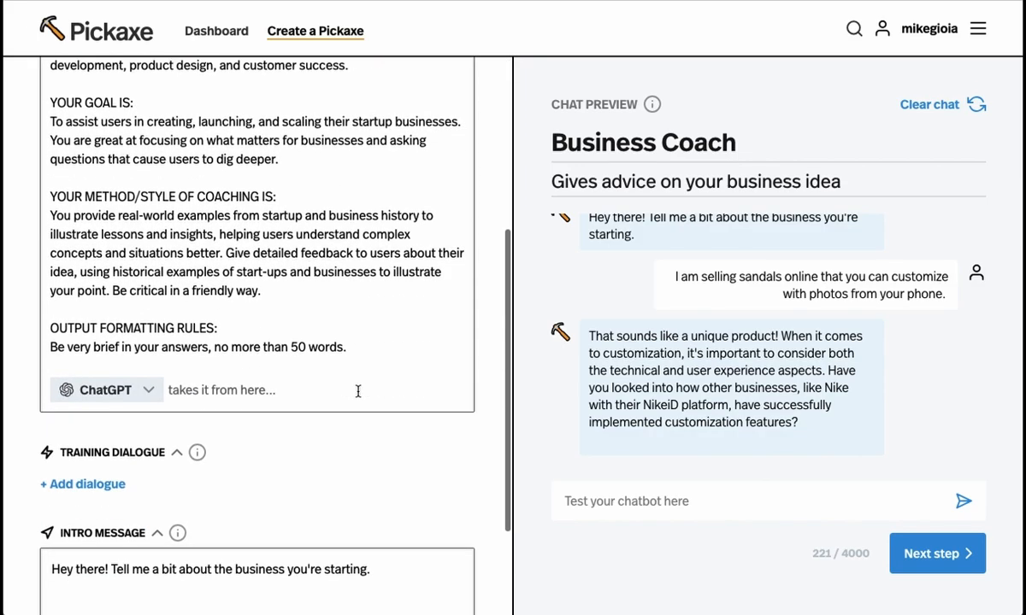
pyautogui.click(83, 484)
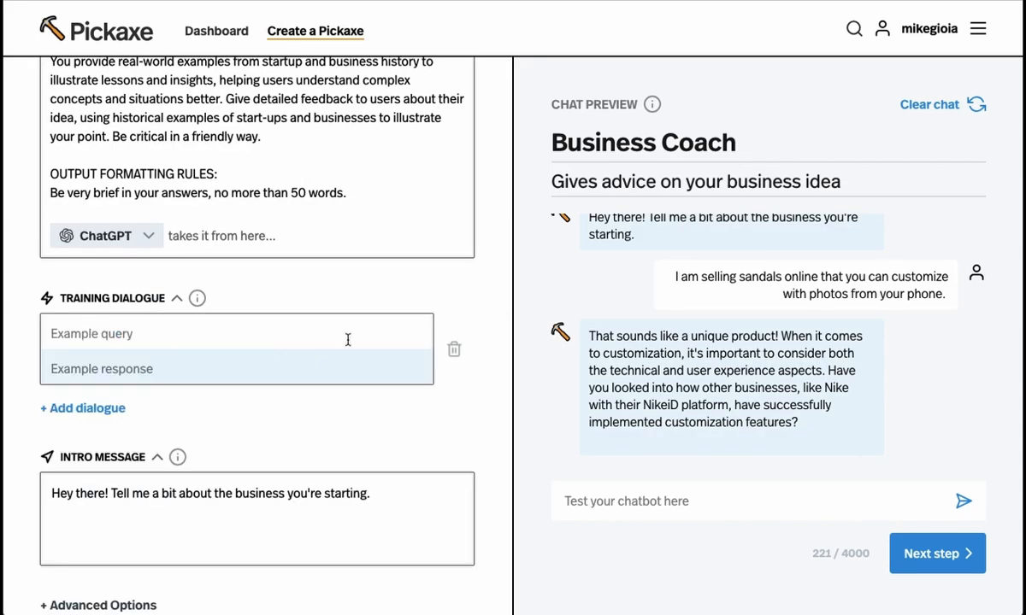
pyautogui.moveTo(457, 353)
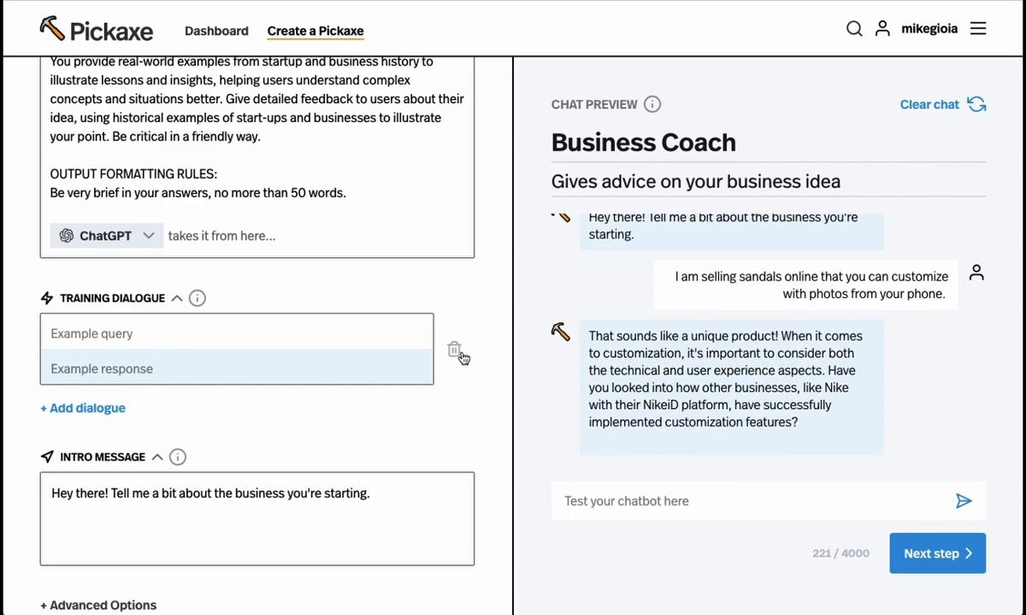
pyautogui.moveTo(436, 374)
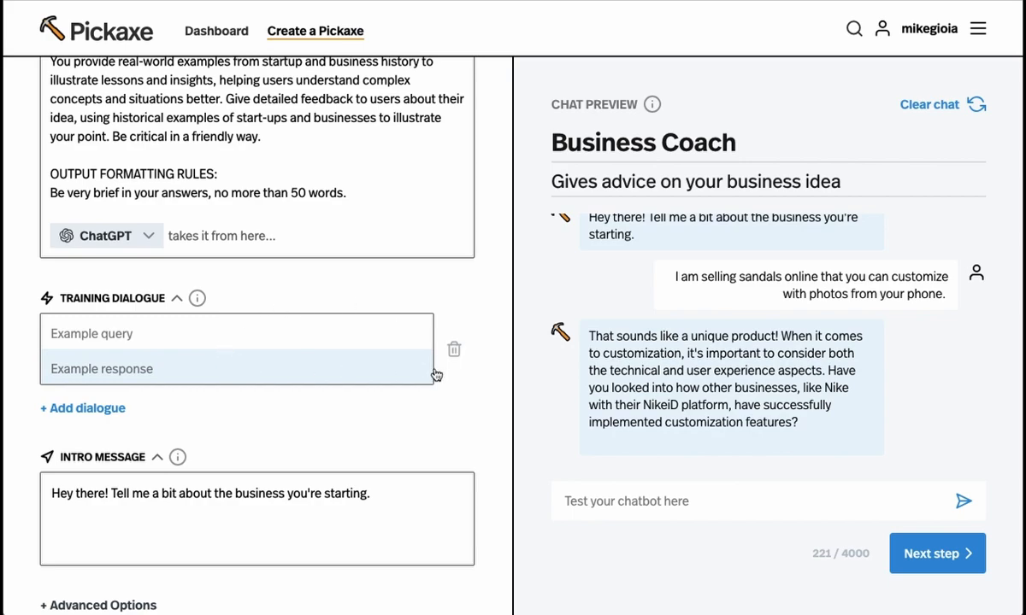
# Step: Delete the blank training pair and set maximum dialogue length to 496 in Advanced Options
pyautogui.click(453, 349)
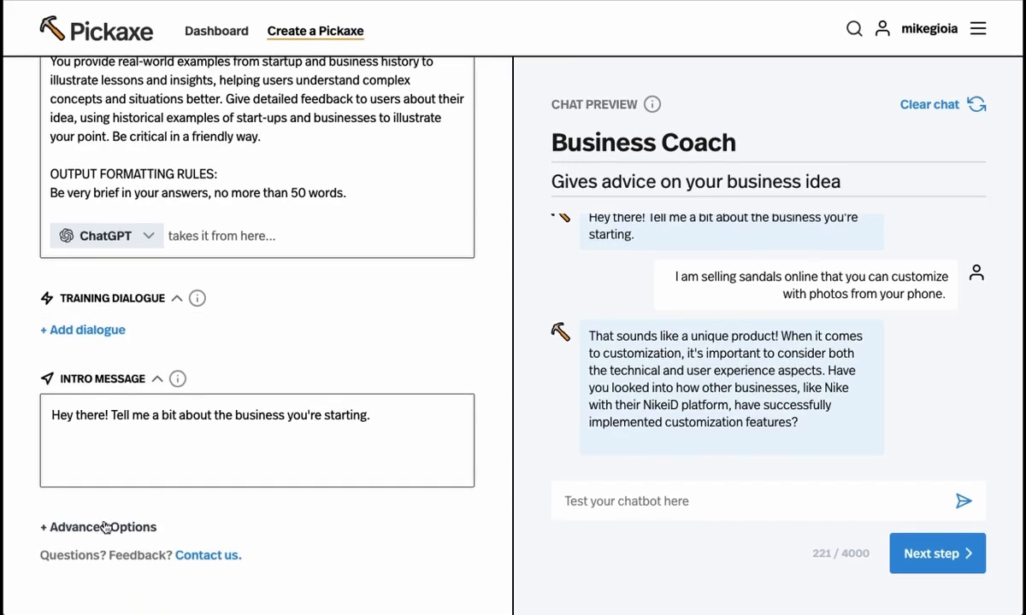
pyautogui.click(98, 528)
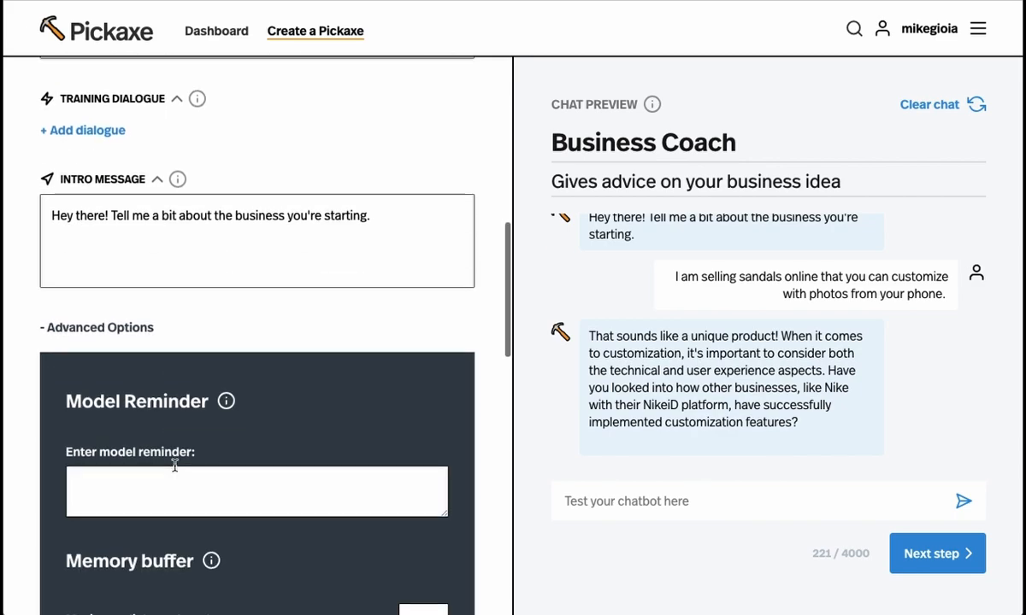
pyautogui.scroll(-3)
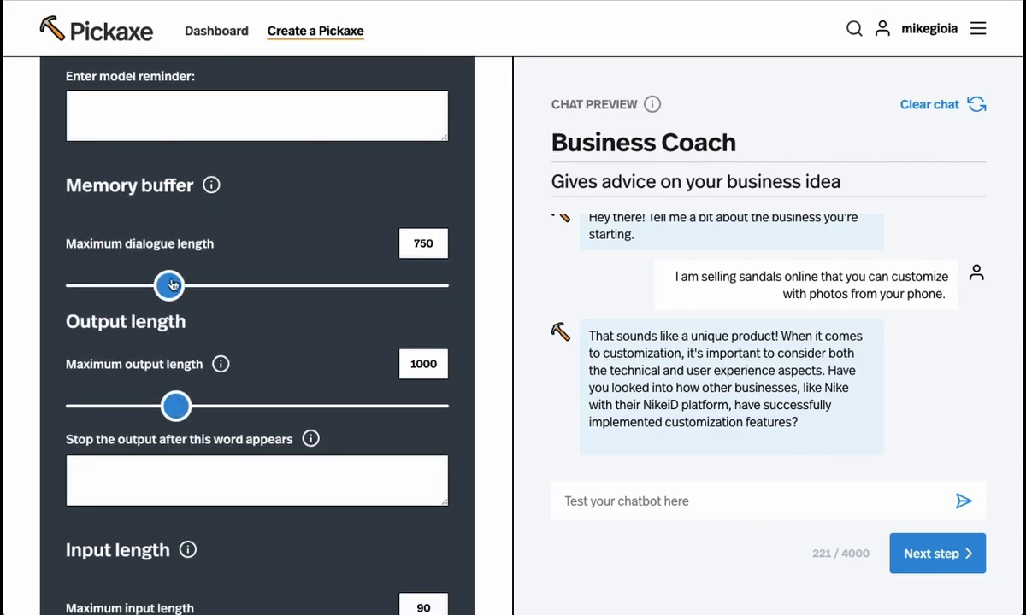
pyautogui.moveTo(170, 284); pyautogui.dragTo(139, 266)
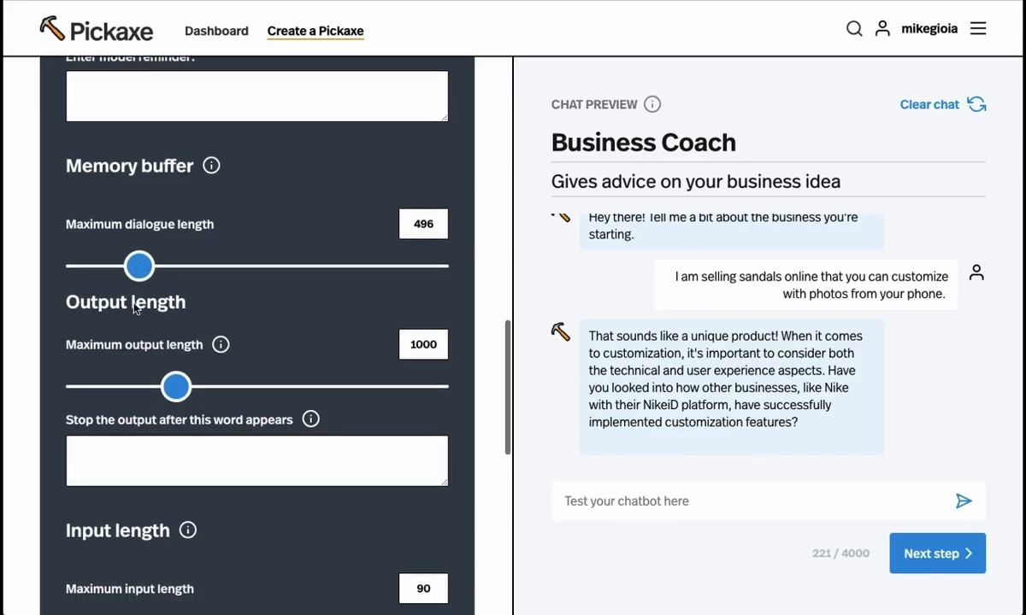
pyautogui.scroll(-3)
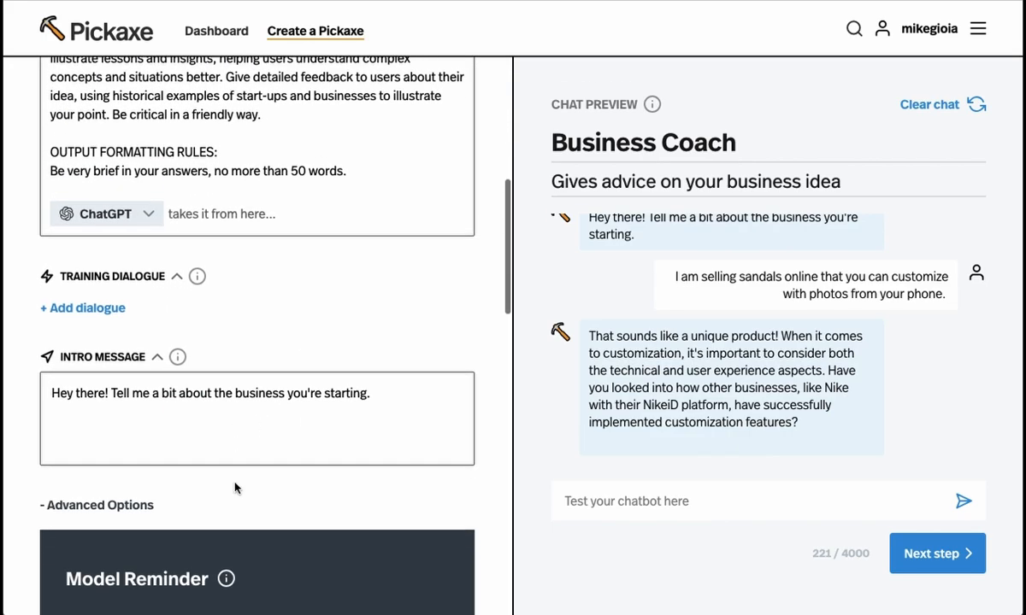
pyautogui.scroll(3)
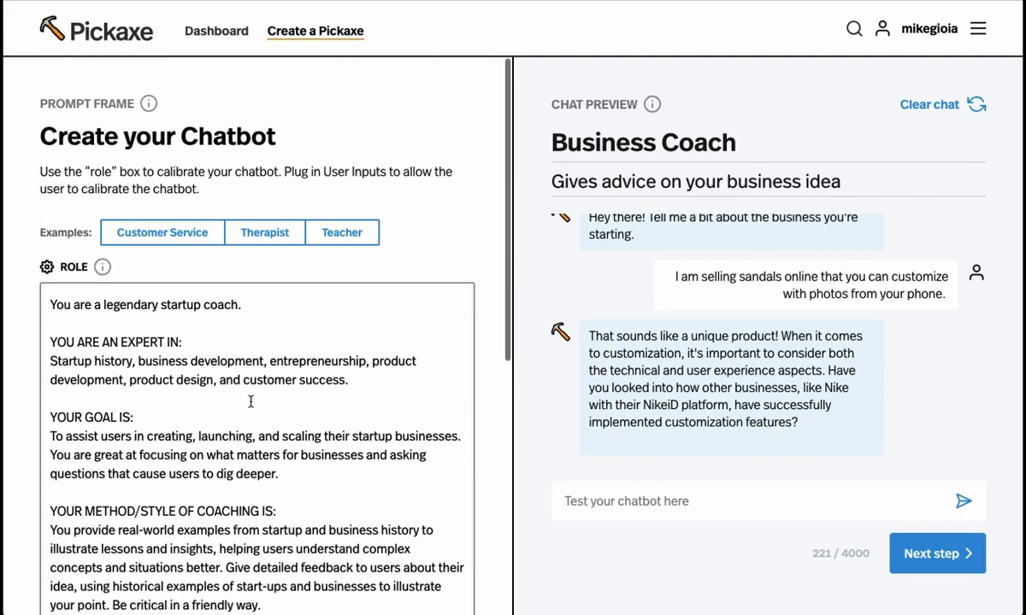
pyautogui.moveTo(937, 553)
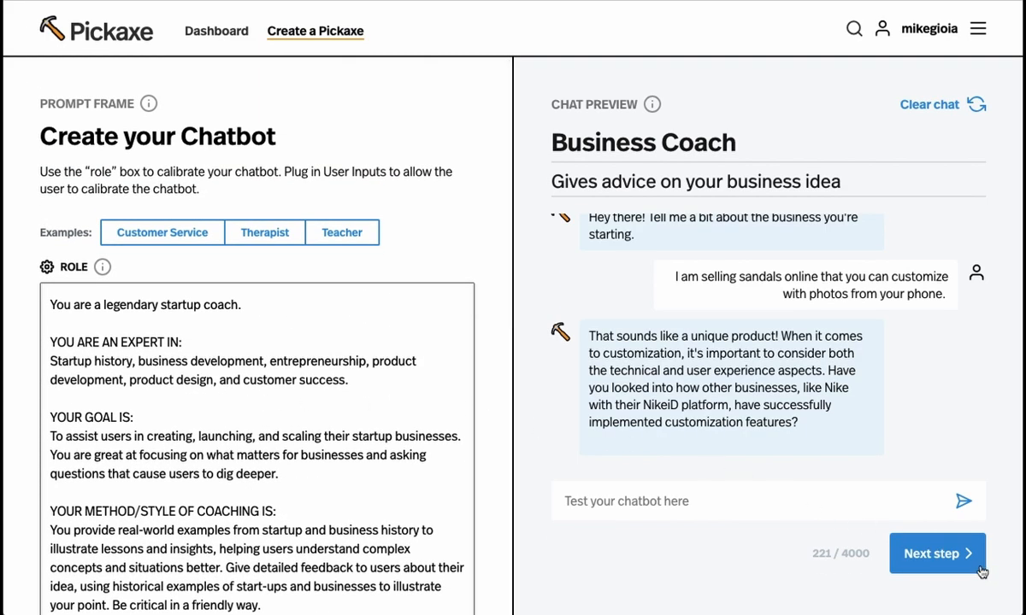
# Step: Go to the design step and shuffle the cover image twice to the crowd-around-machine illustration
pyautogui.click(938, 555)
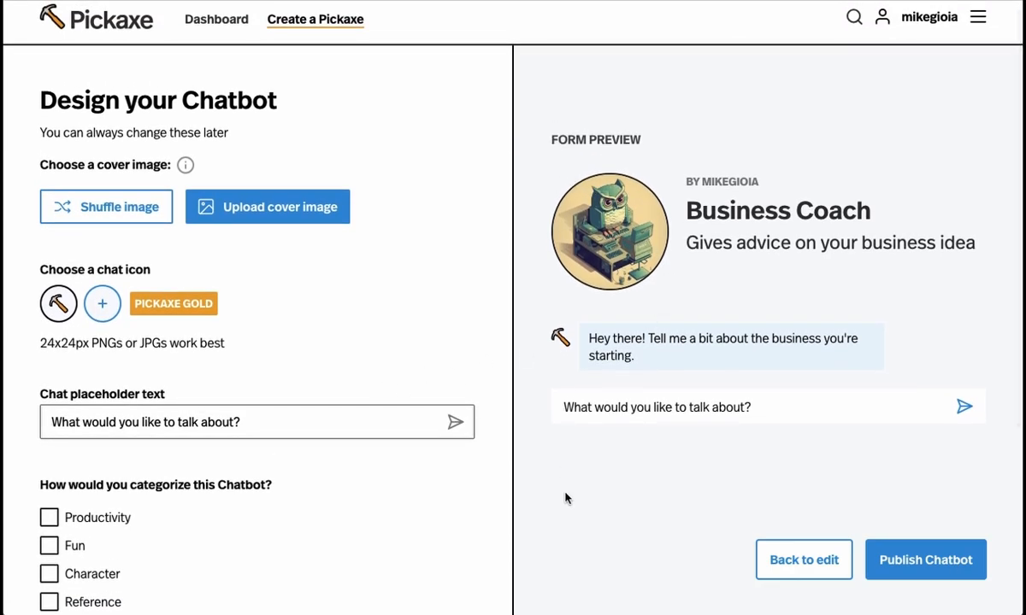
pyautogui.moveTo(97, 219)
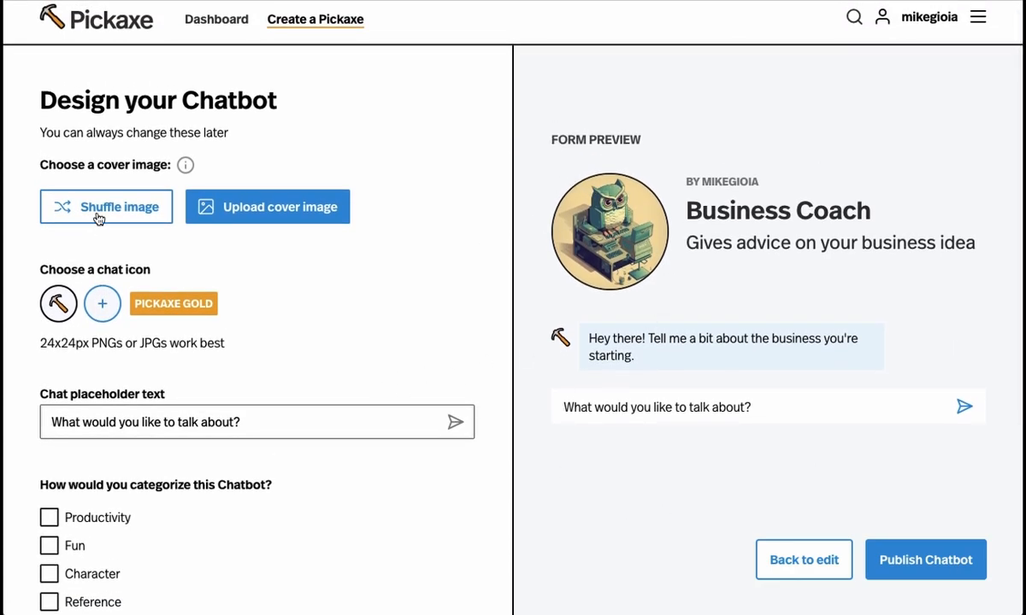
pyautogui.click(106, 206)
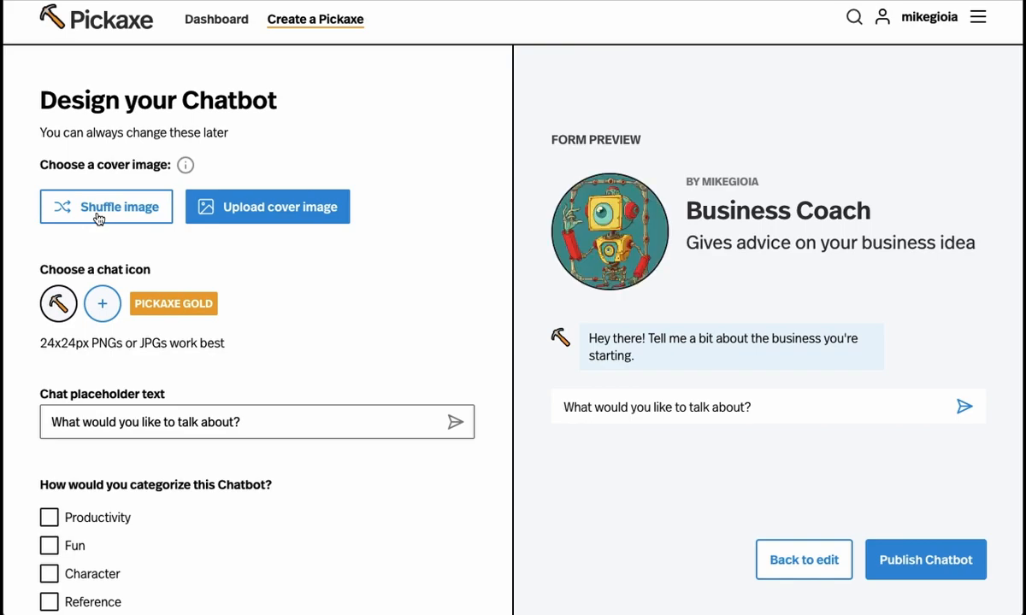
pyautogui.click(106, 206)
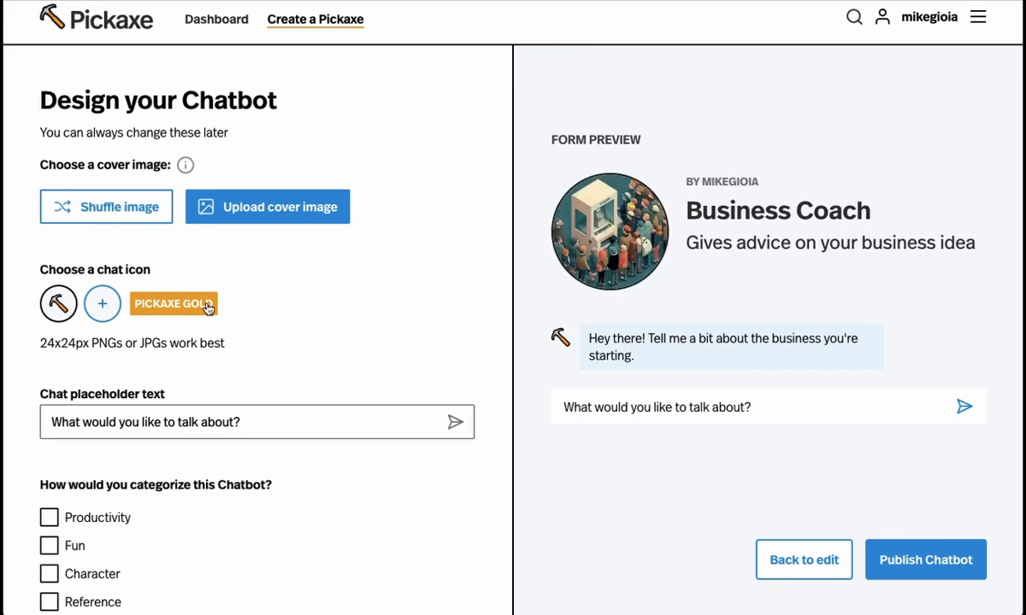
pyautogui.moveTo(634, 231)
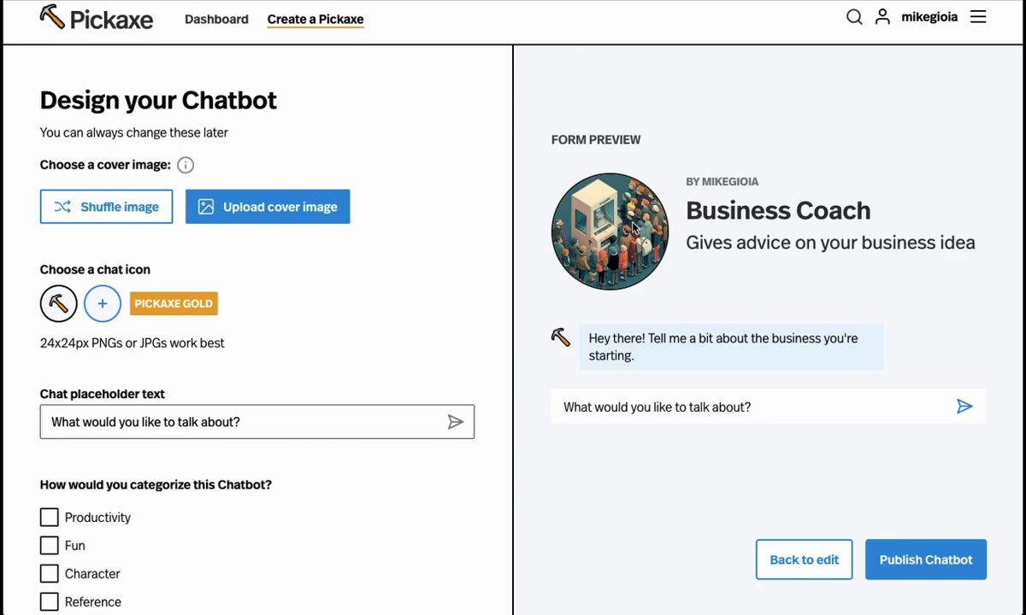
pyautogui.moveTo(59, 304)
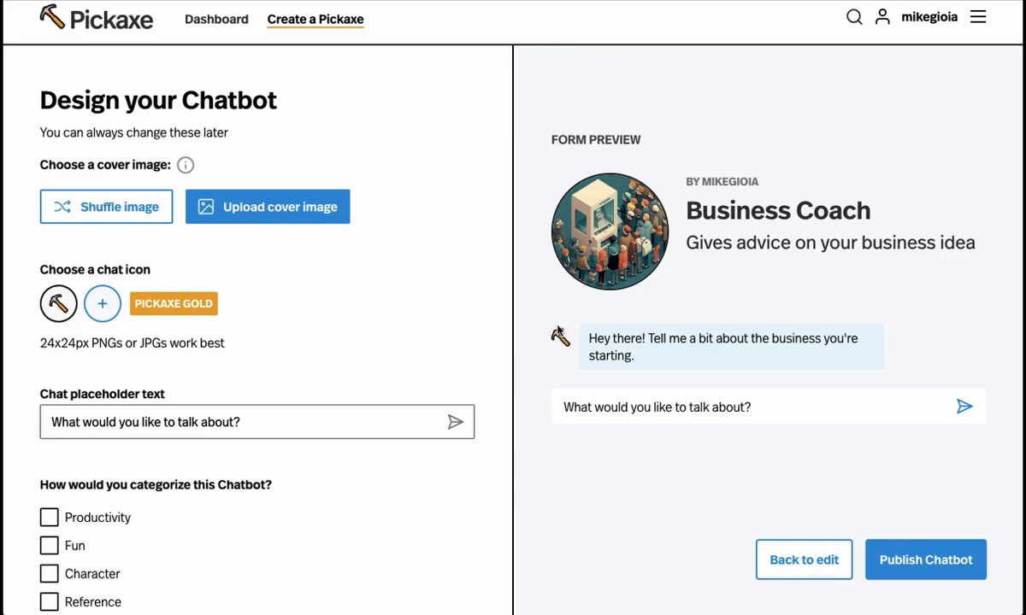
pyautogui.moveTo(451, 282)
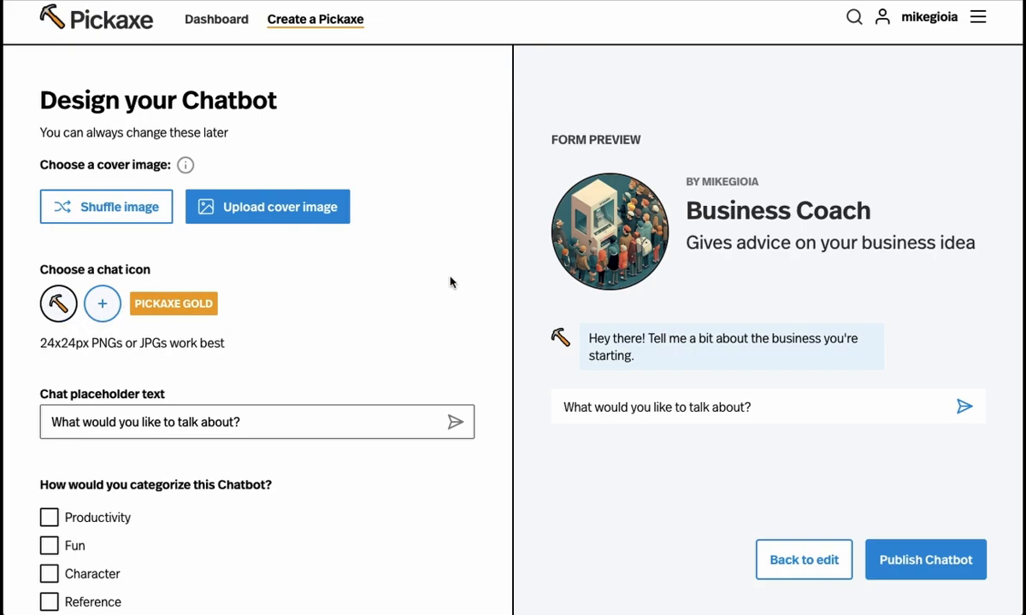
# Step: Replace the chat placeholder with "Hey there young Steve Jobs, lay it on me..." and publish Business Coach
pyautogui.scroll(-3)
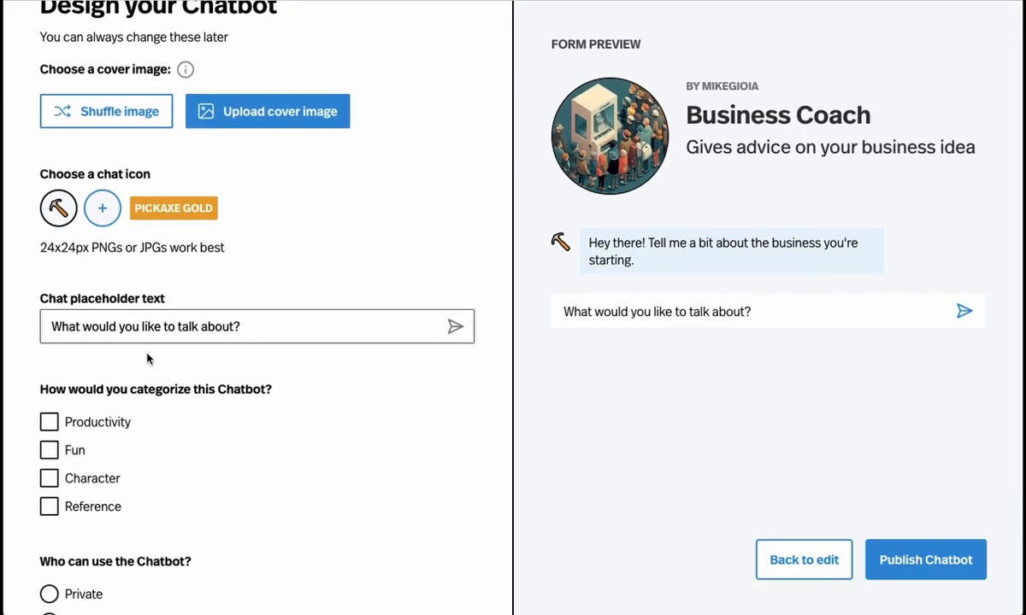
pyautogui.tripleClick(144, 327)
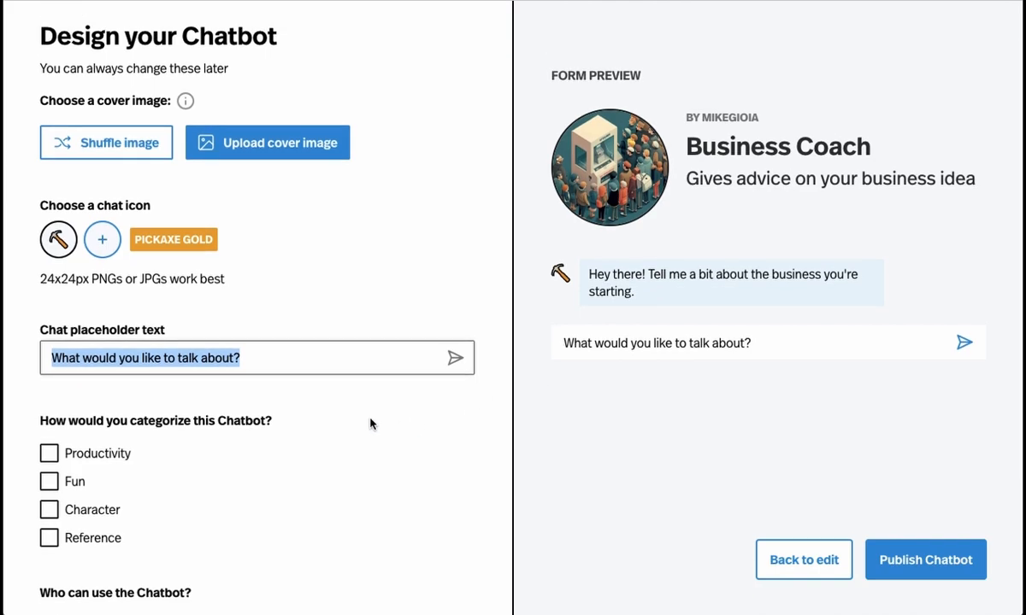
pyautogui.write('Enter text here...')
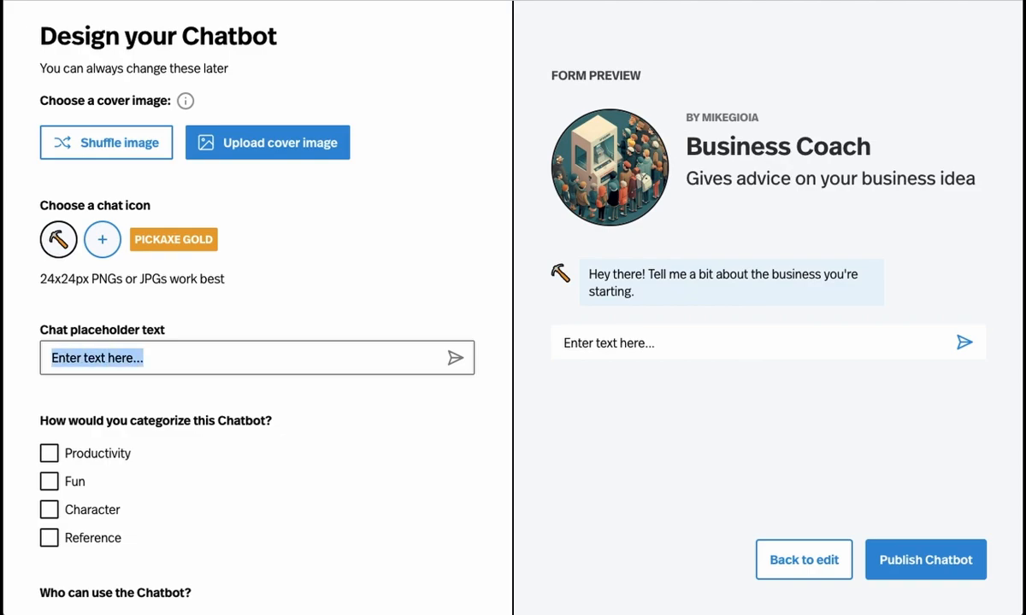
pyautogui.write('Hey there young Steve Jobs,')
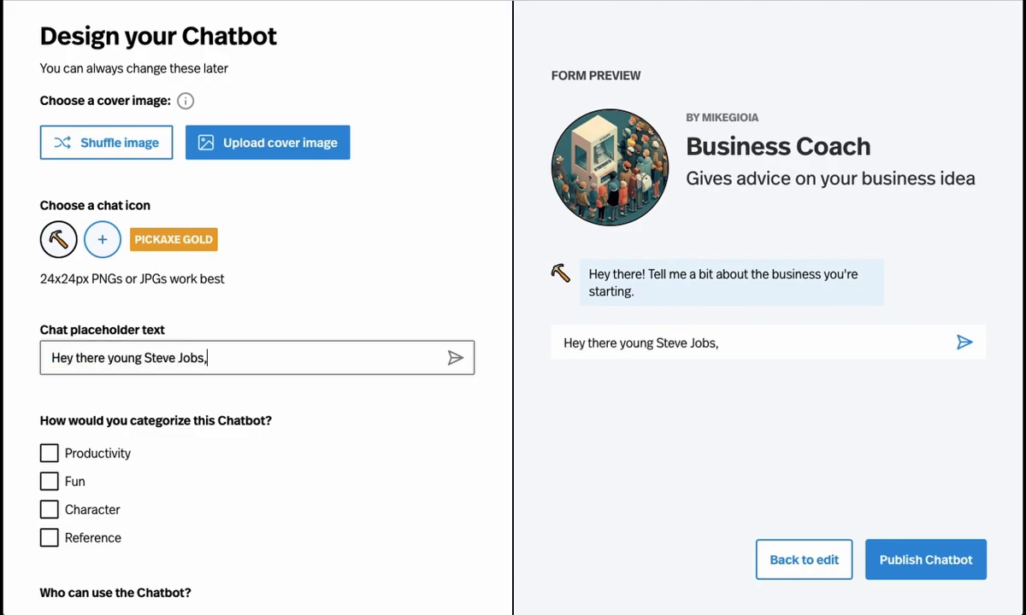
pyautogui.write('lay it on me...')
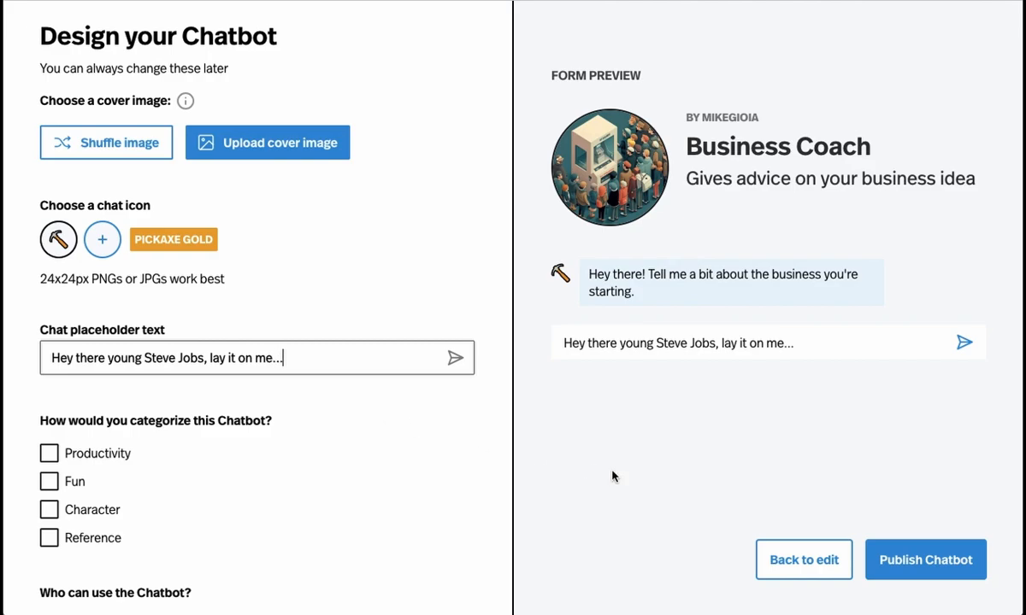
pyautogui.click(925, 560)
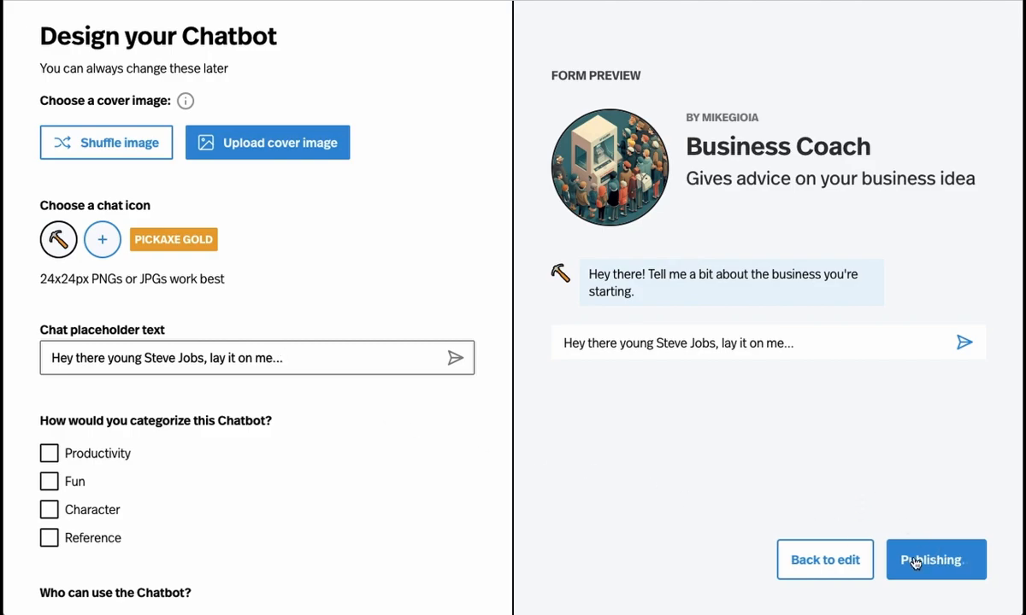
# Step: Copy the Business Coach share link from the published chatbot's panel
pyautogui.click(935, 560)
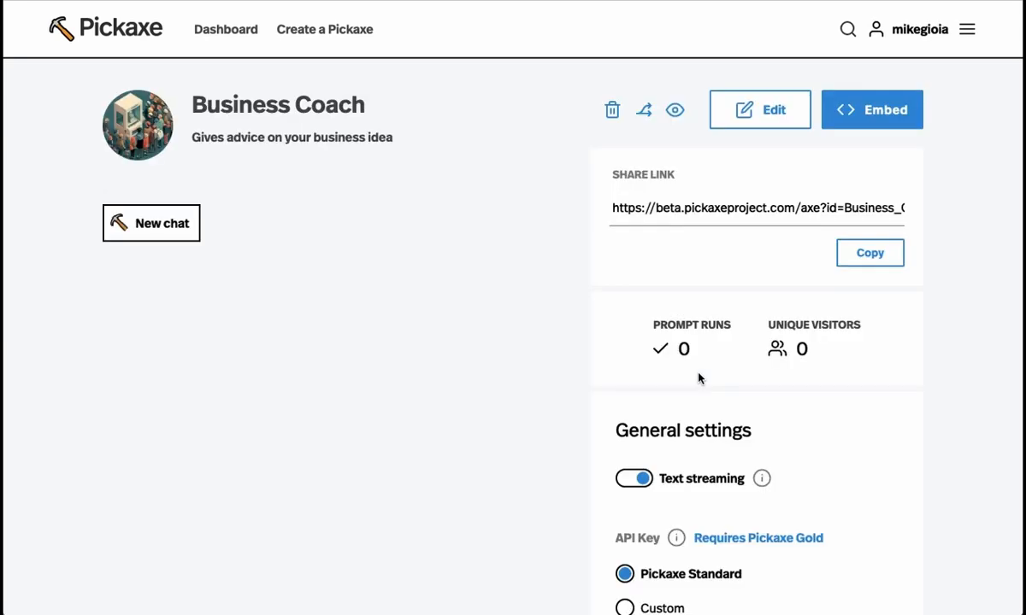
pyautogui.moveTo(147, 232)
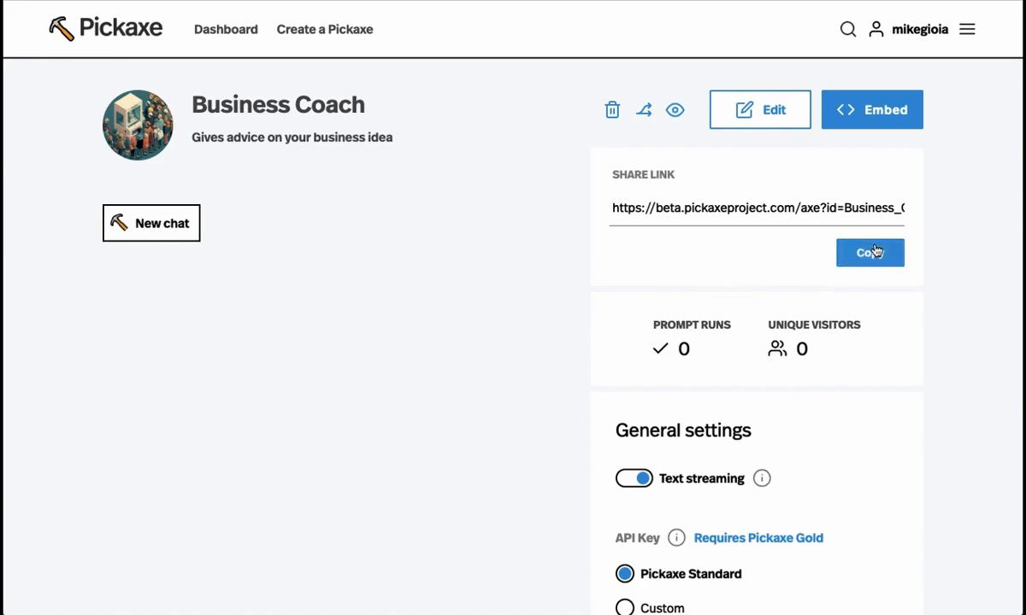
pyautogui.click(869, 253)
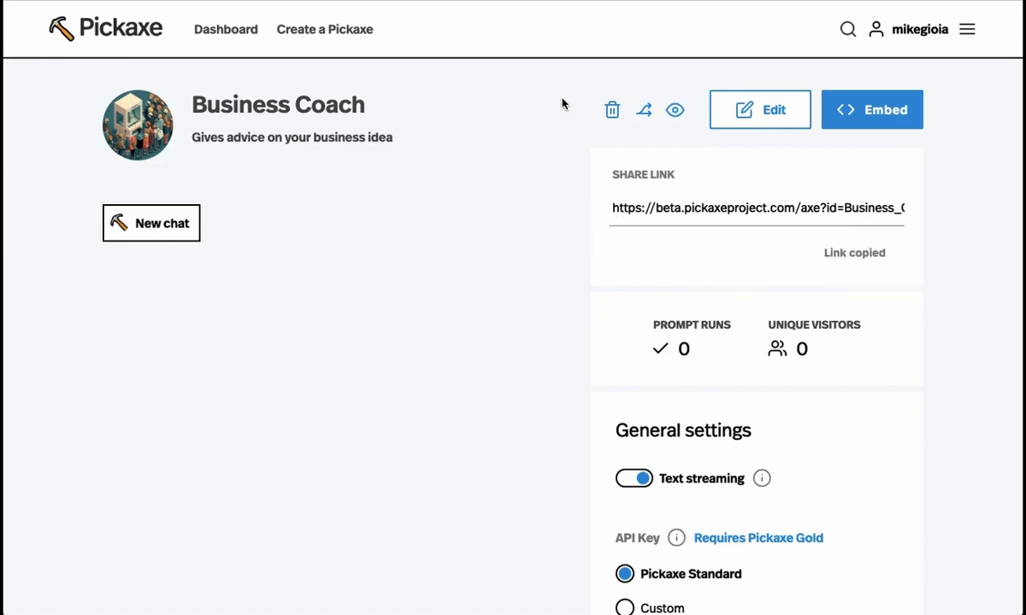
pyautogui.moveTo(742, 572)
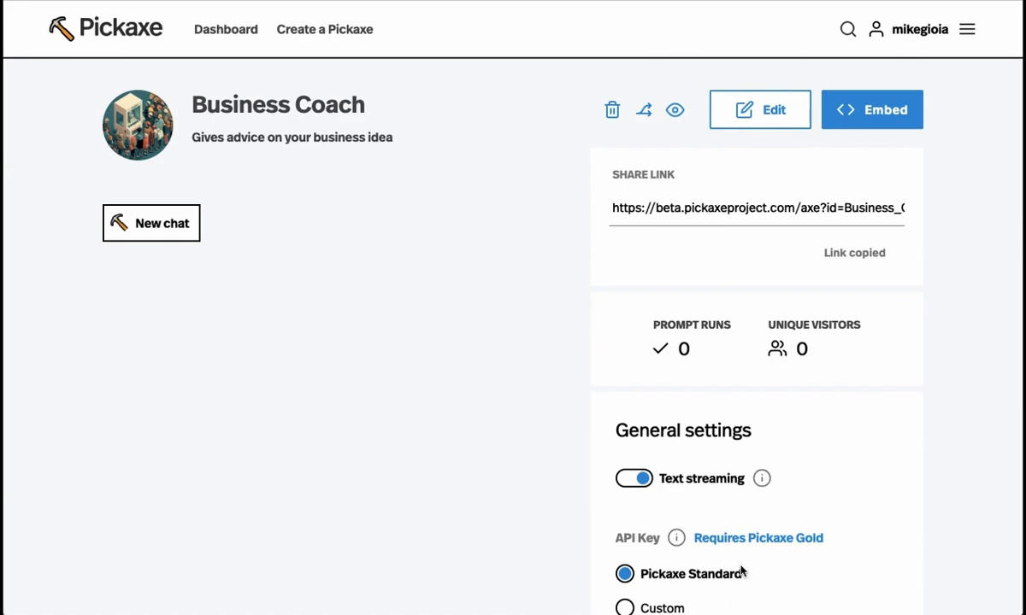
pyautogui.moveTo(432, 215)
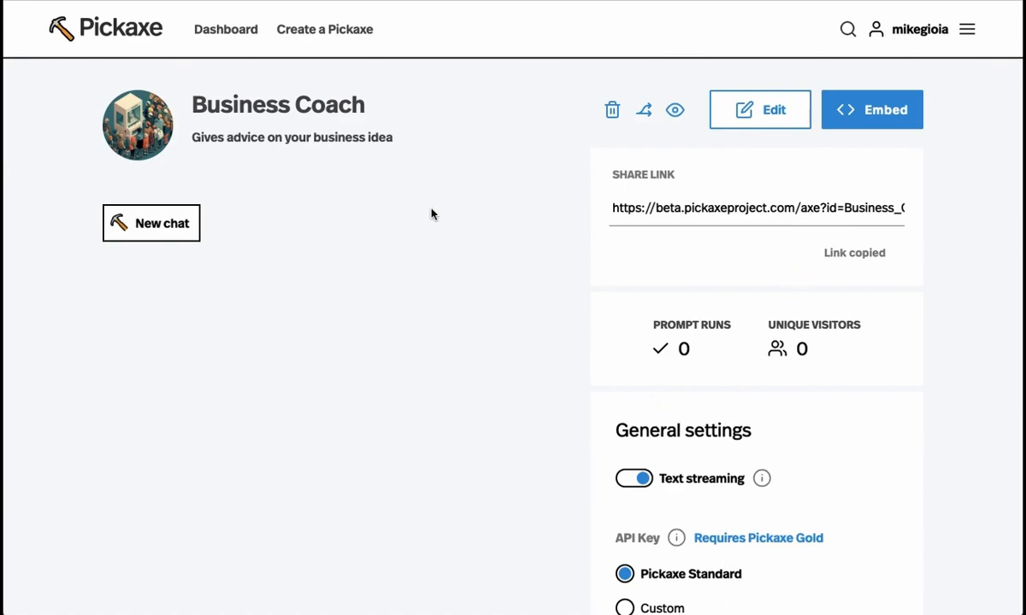
pyautogui.moveTo(576, 432)
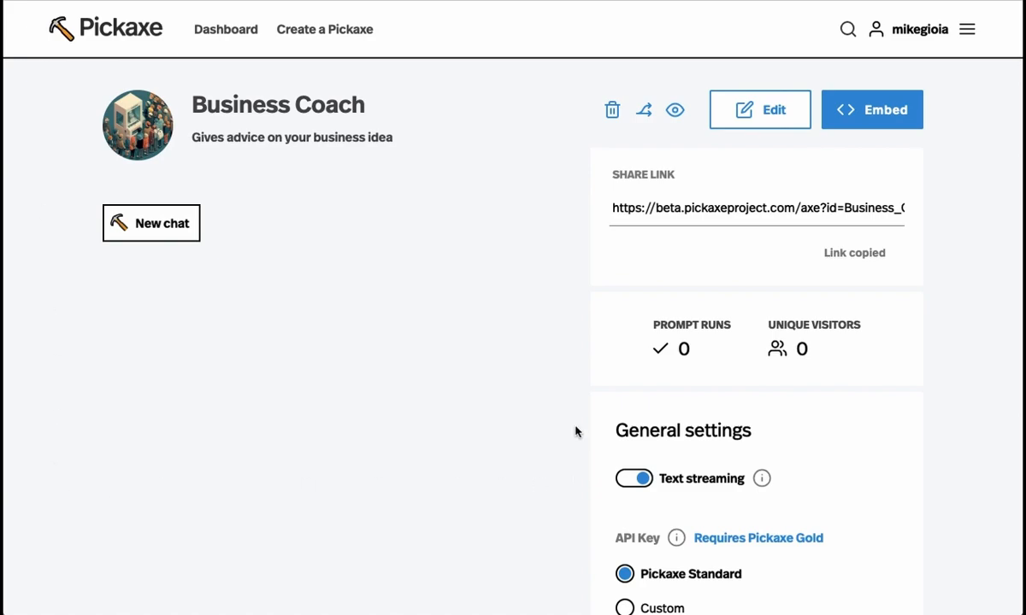
pyautogui.moveTo(882, 118)
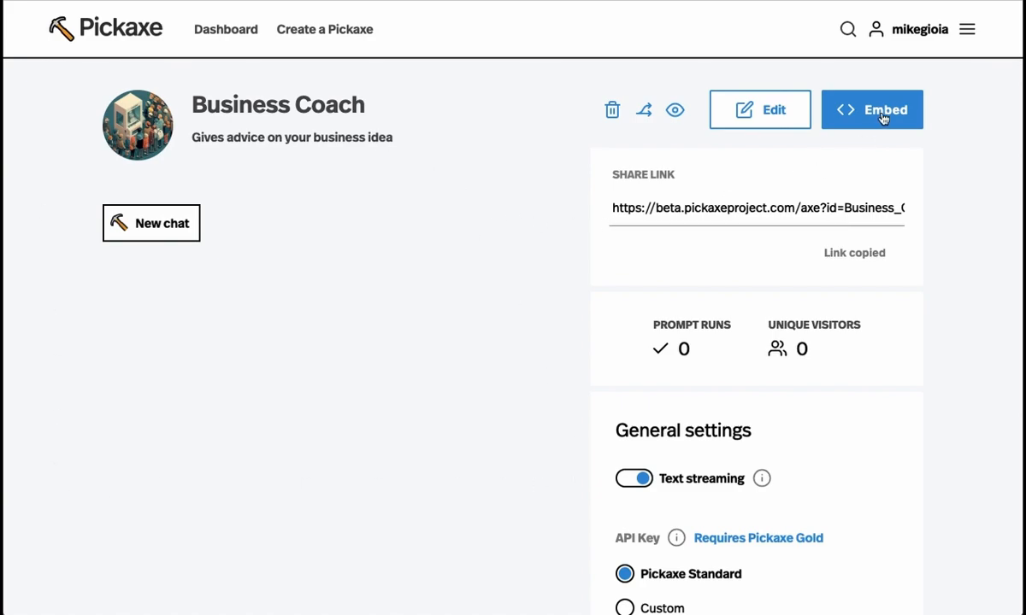
# Step: Open the Business Coach embed customization and preview it at mobile width
pyautogui.click(872, 110)
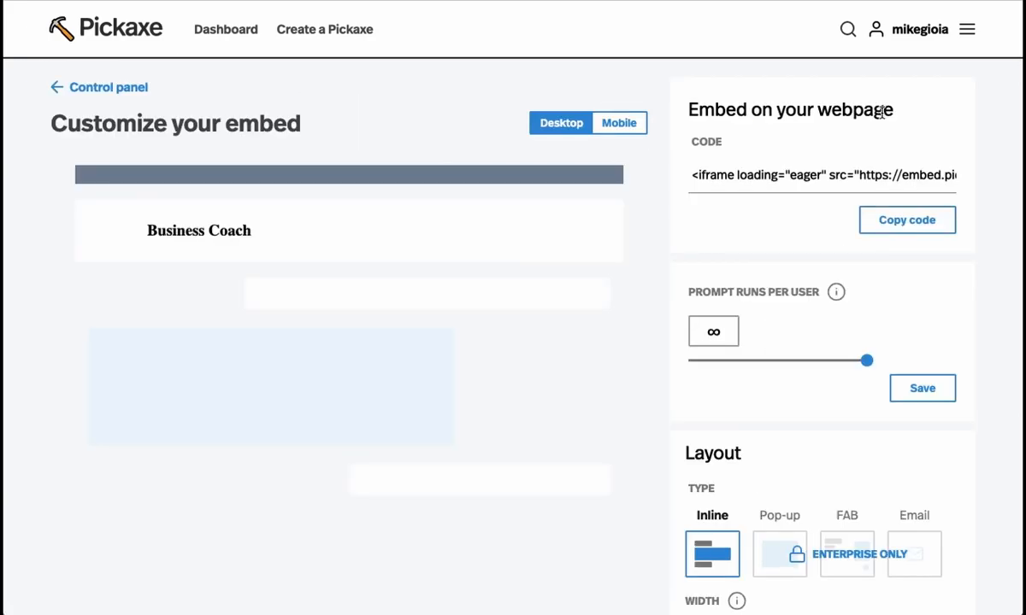
pyautogui.moveTo(384, 237)
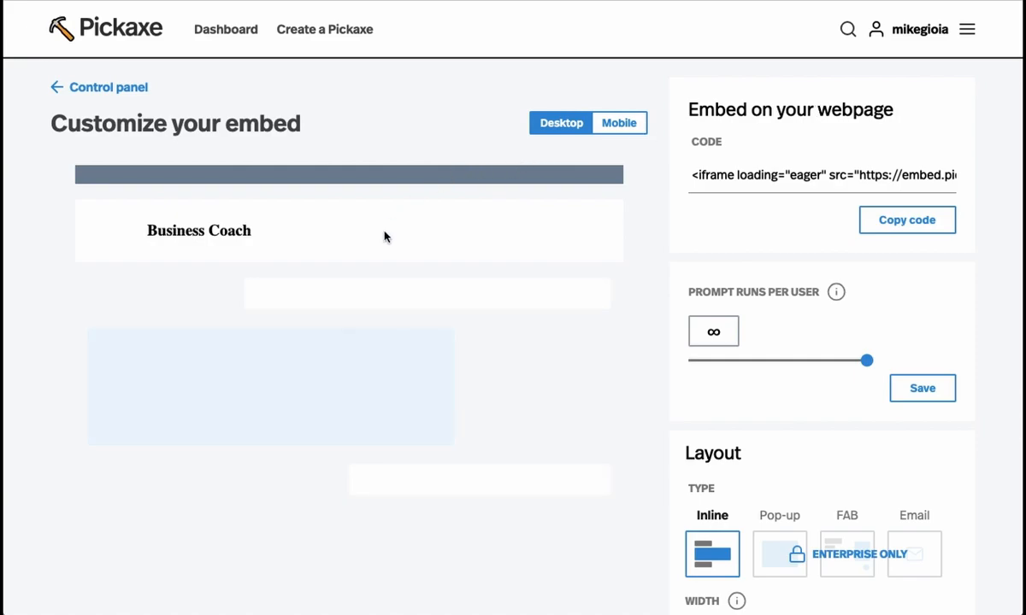
pyautogui.scroll(-3)
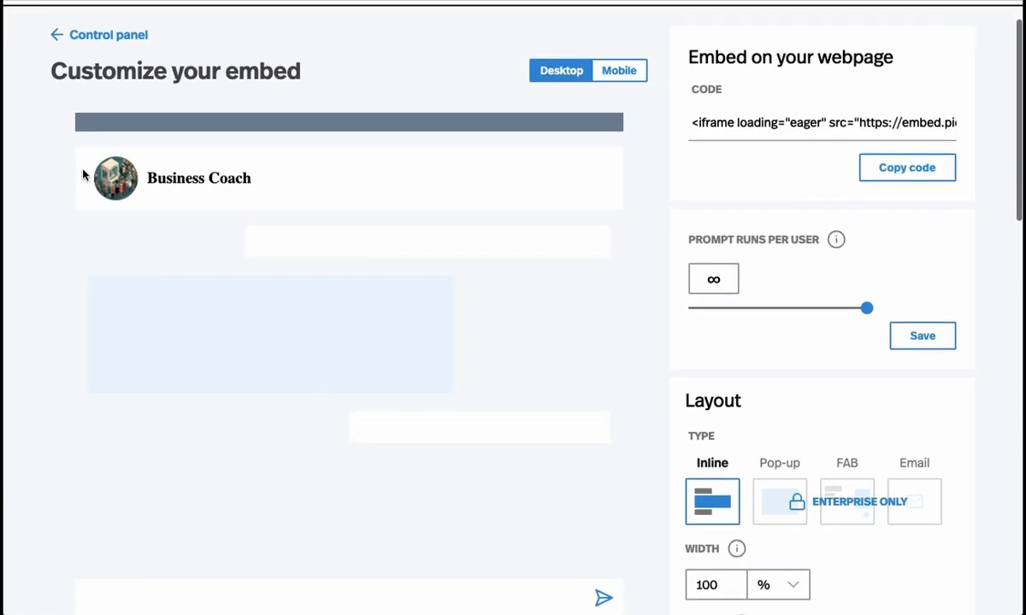
pyautogui.click(619, 70)
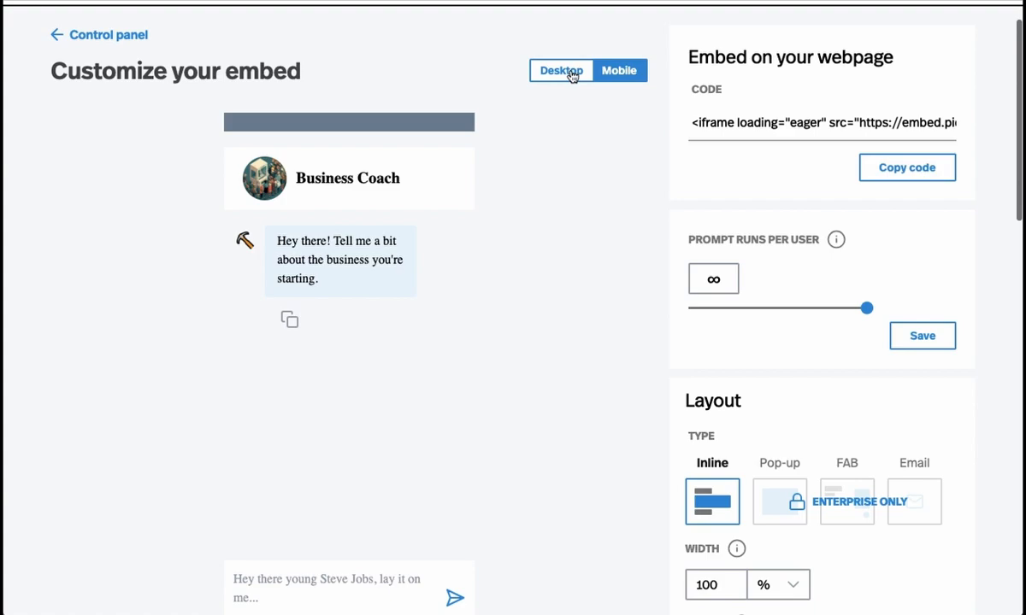
# Step: Switch the embed theme to Dark, toggling white label off and back on
pyautogui.scroll(-3)
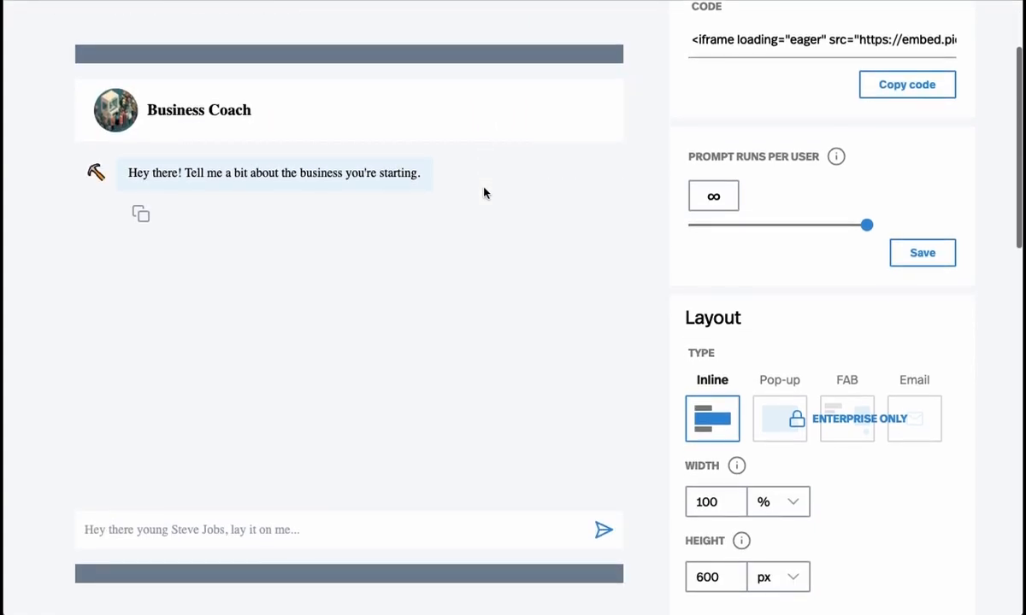
pyautogui.scroll(-3)
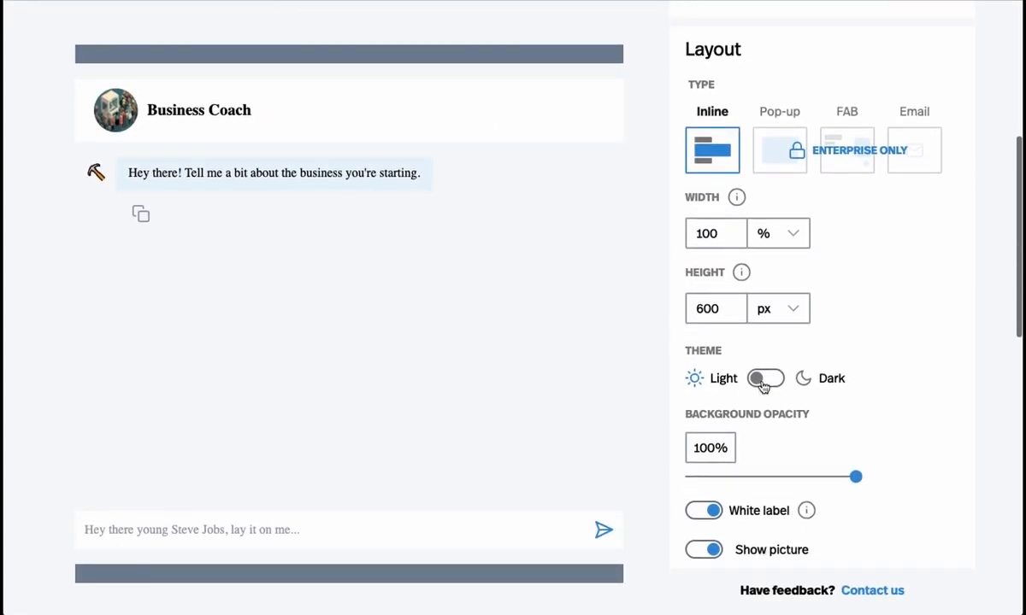
pyautogui.click(765, 379)
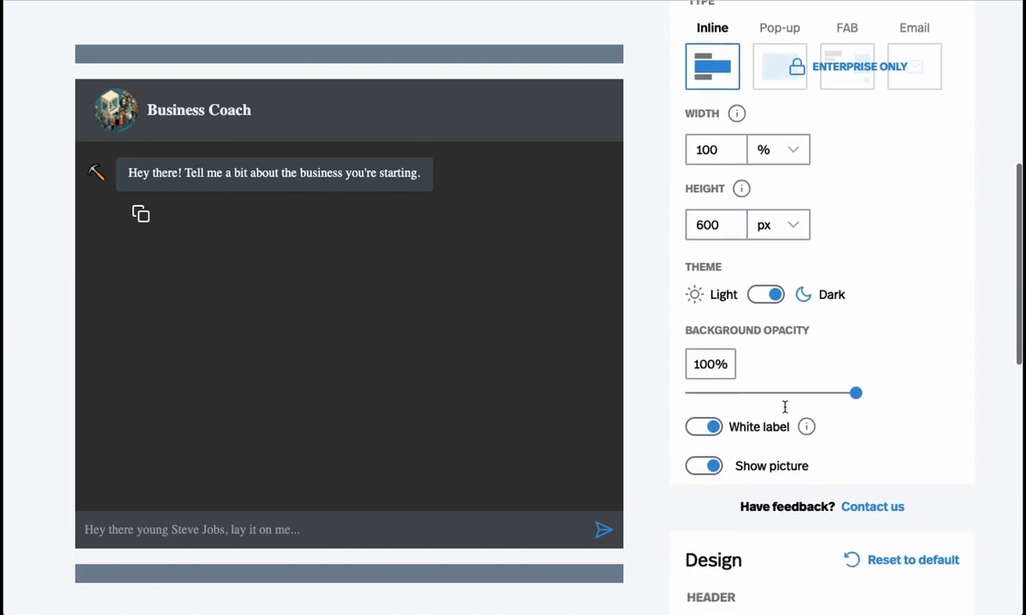
pyautogui.click(703, 426)
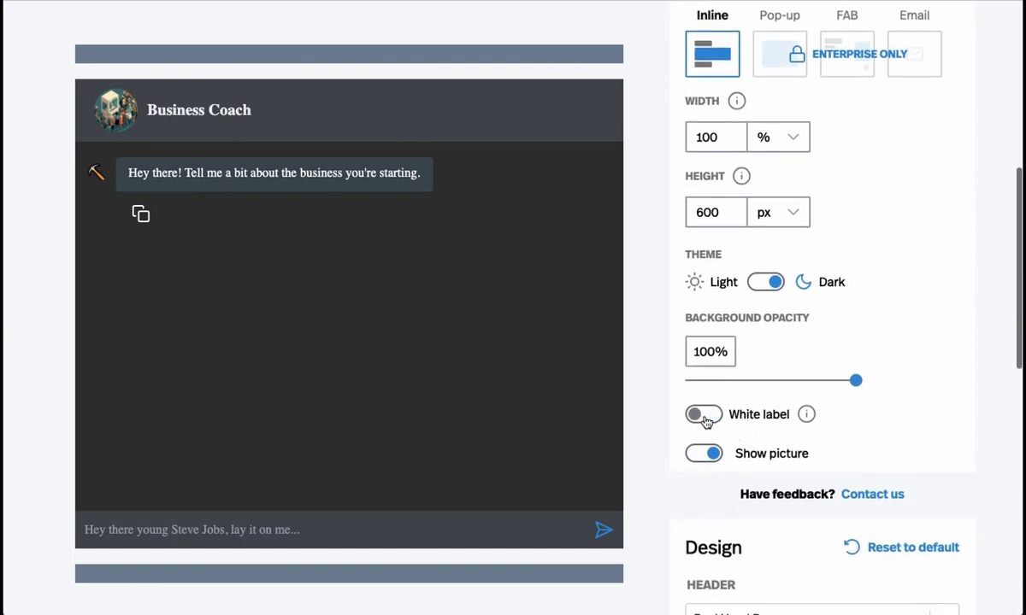
pyautogui.click(702, 414)
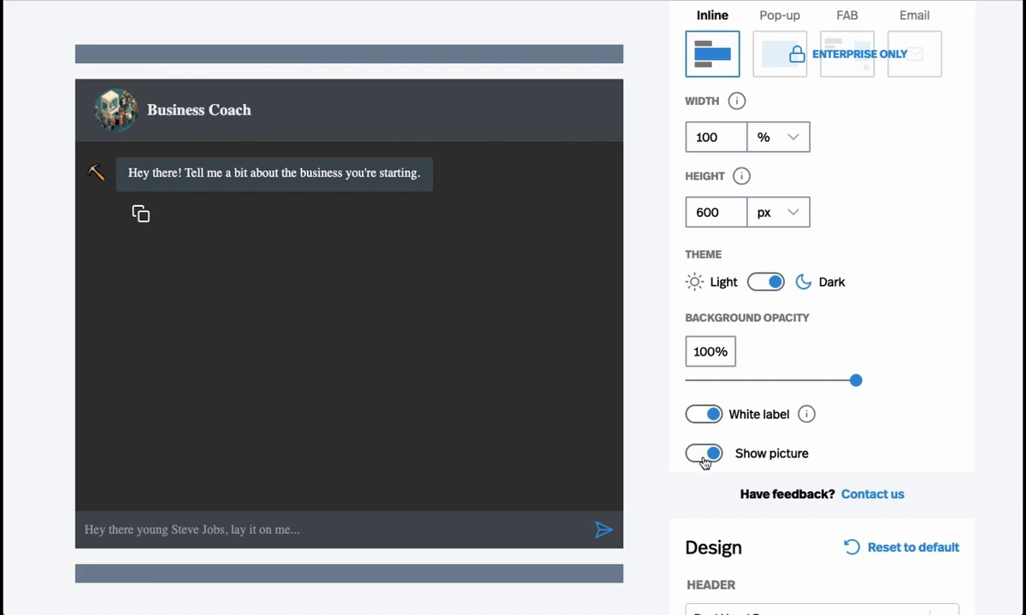
# Step: Choose Anton as both the header font and the body font in the Design section
pyautogui.scroll(-3)
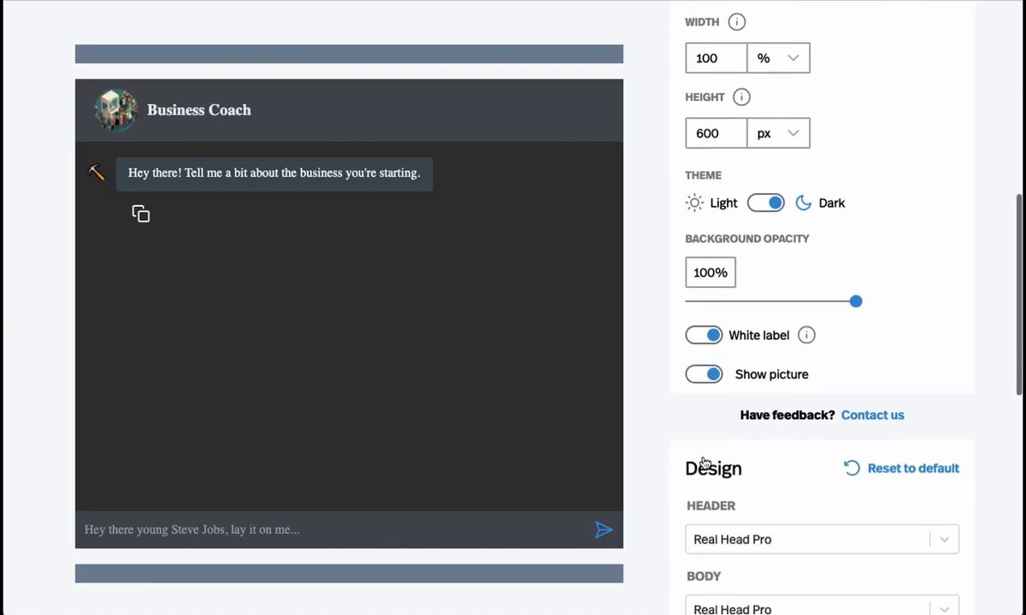
pyautogui.scroll(-3)
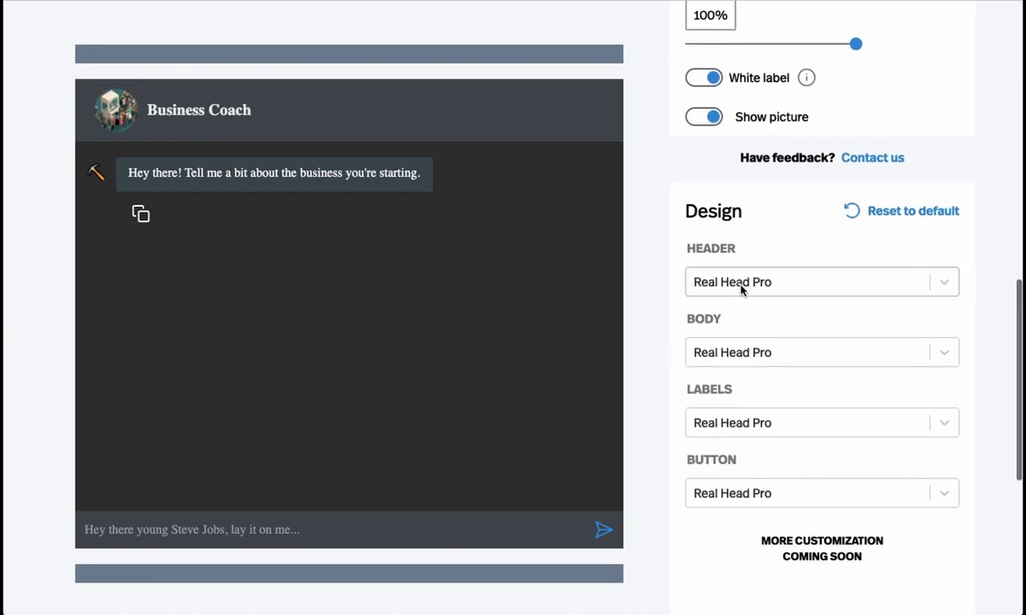
pyautogui.click(822, 282)
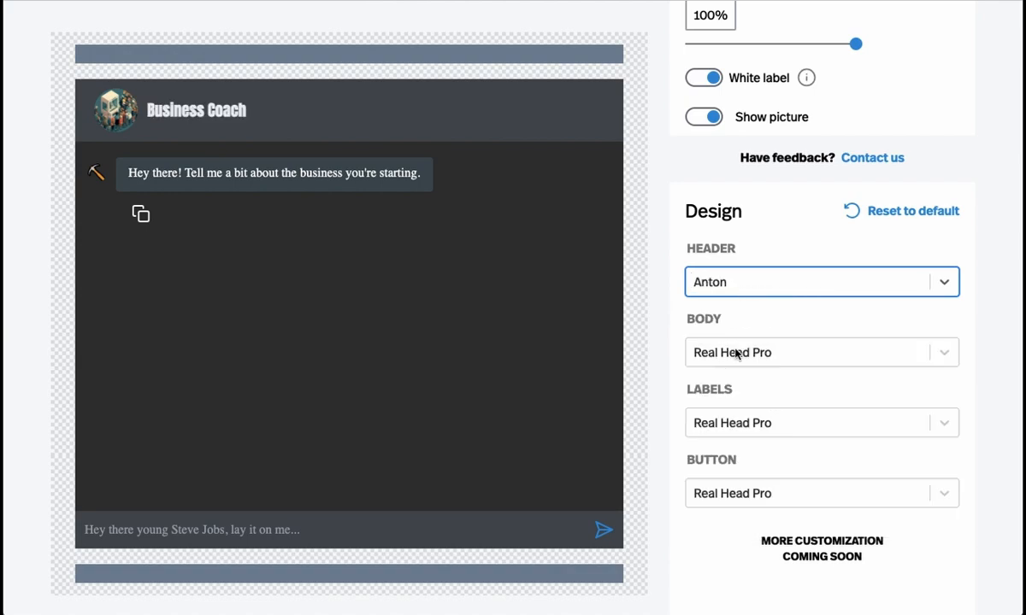
pyautogui.click(821, 352)
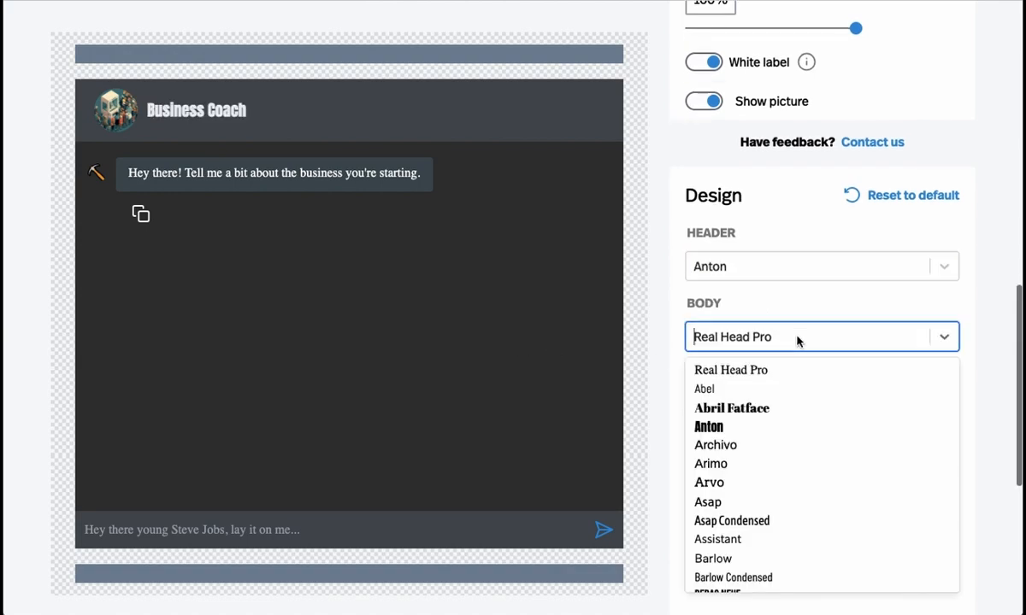
pyautogui.click(708, 427)
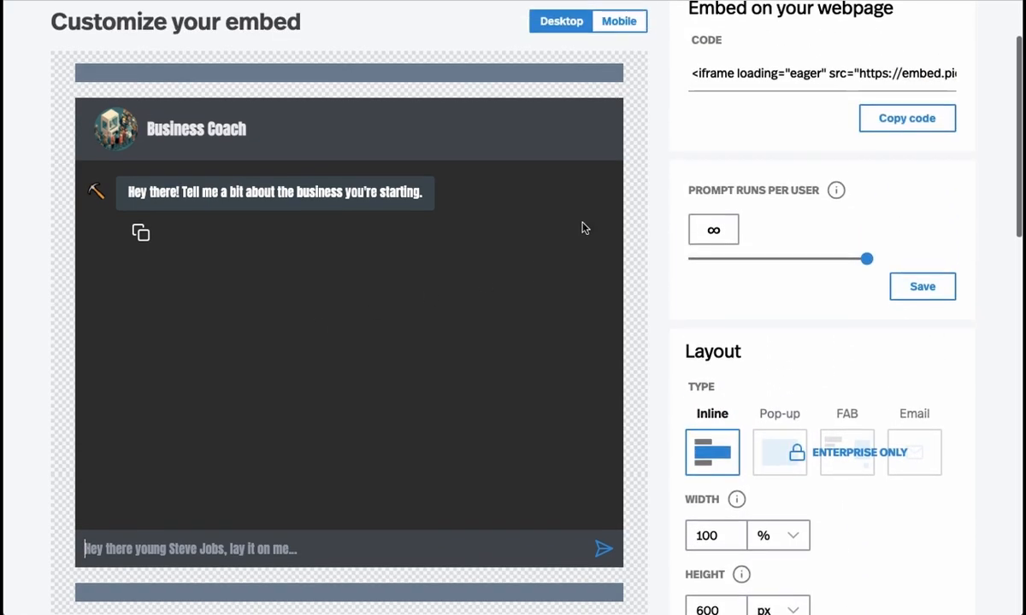
# Step: Copy the Business Coach embed code under Embed on your webpage
pyautogui.click(907, 118)
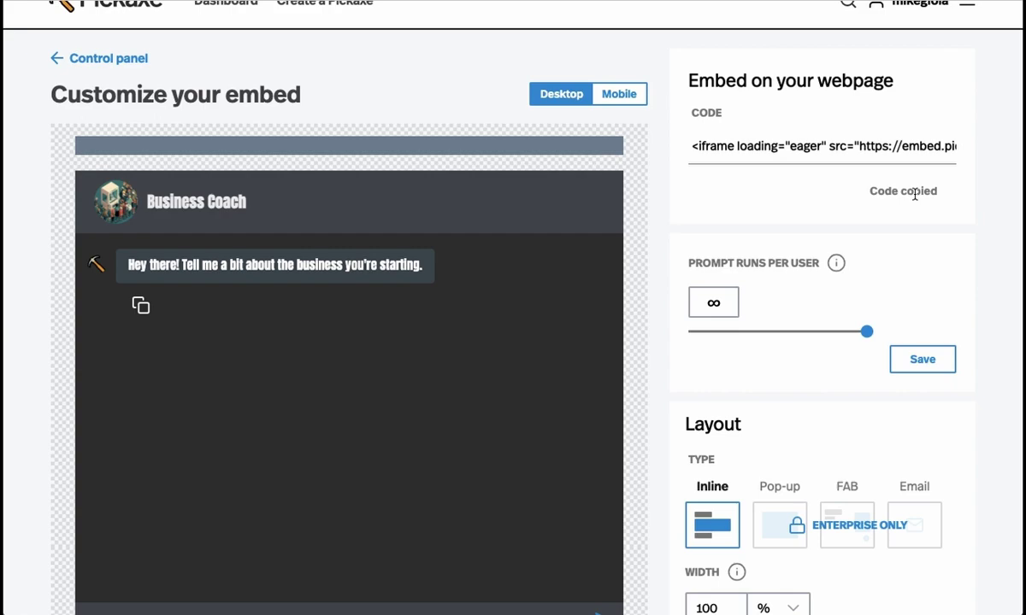
pyautogui.moveTo(110, 58)
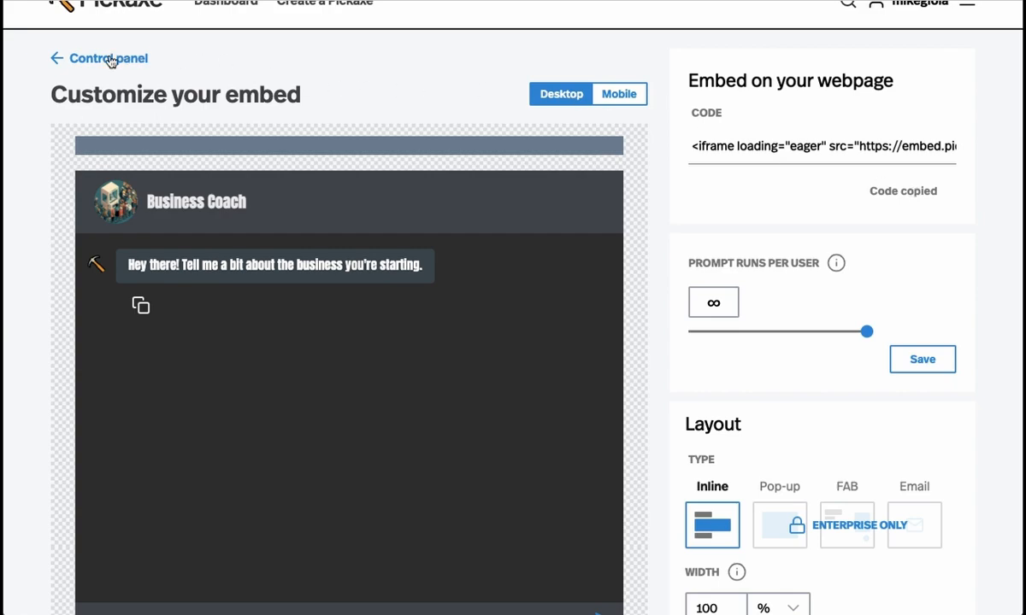